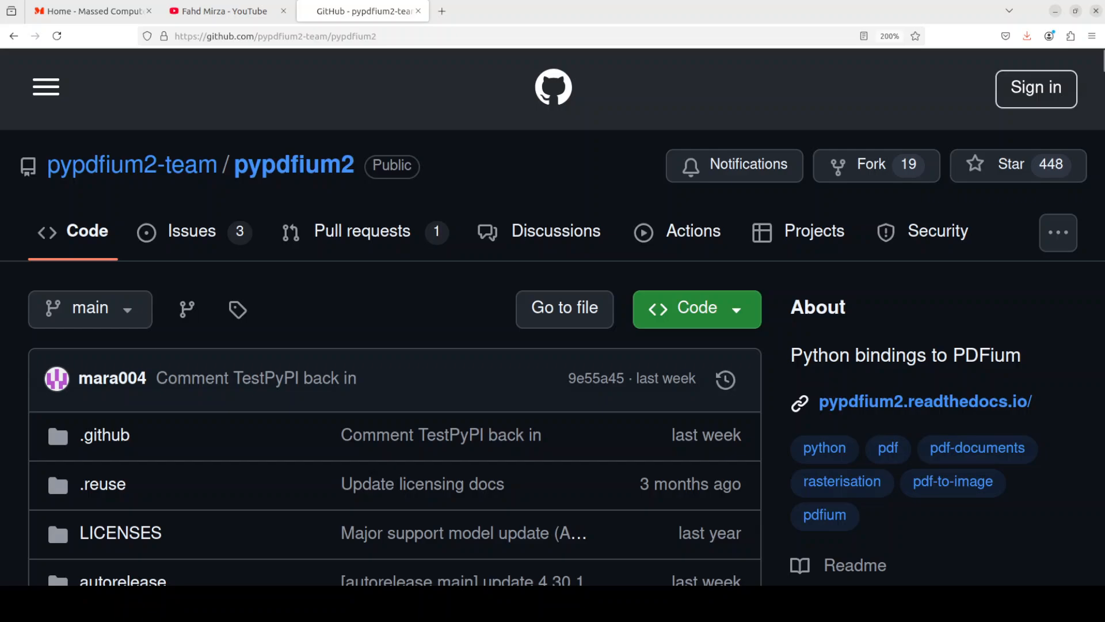
{"action": "mouse_move", "coordinate": [46, 309]}
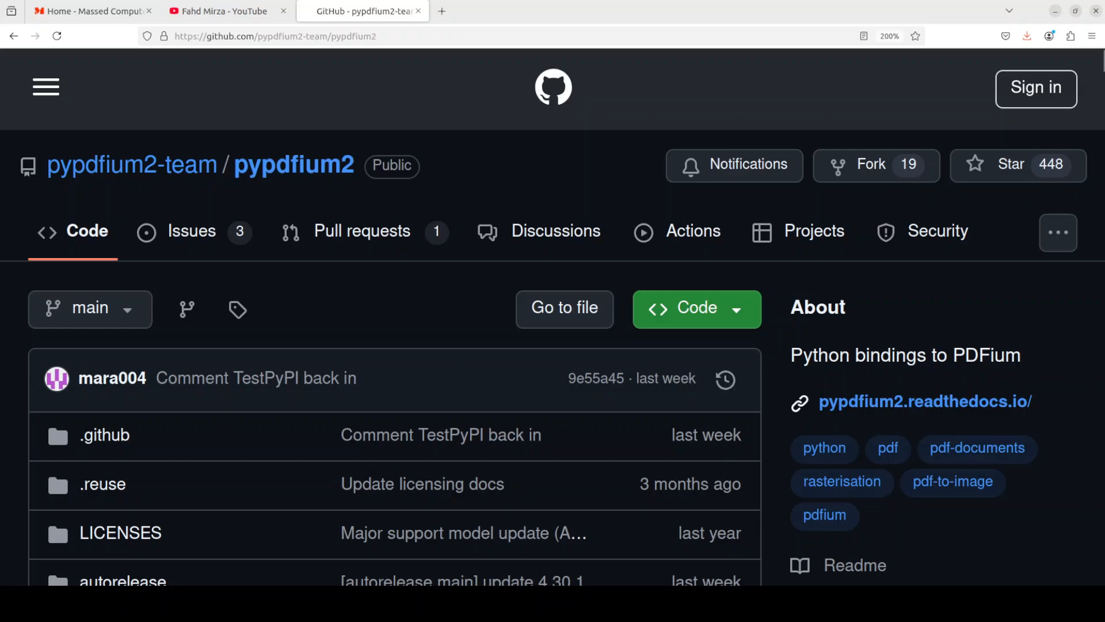
Leave the pypdfium2 GitHub page and bring the terminal showing Ubuntu 22.04.5 LTS to the front.
{"action": "left_click", "coordinate": [91, 11]}
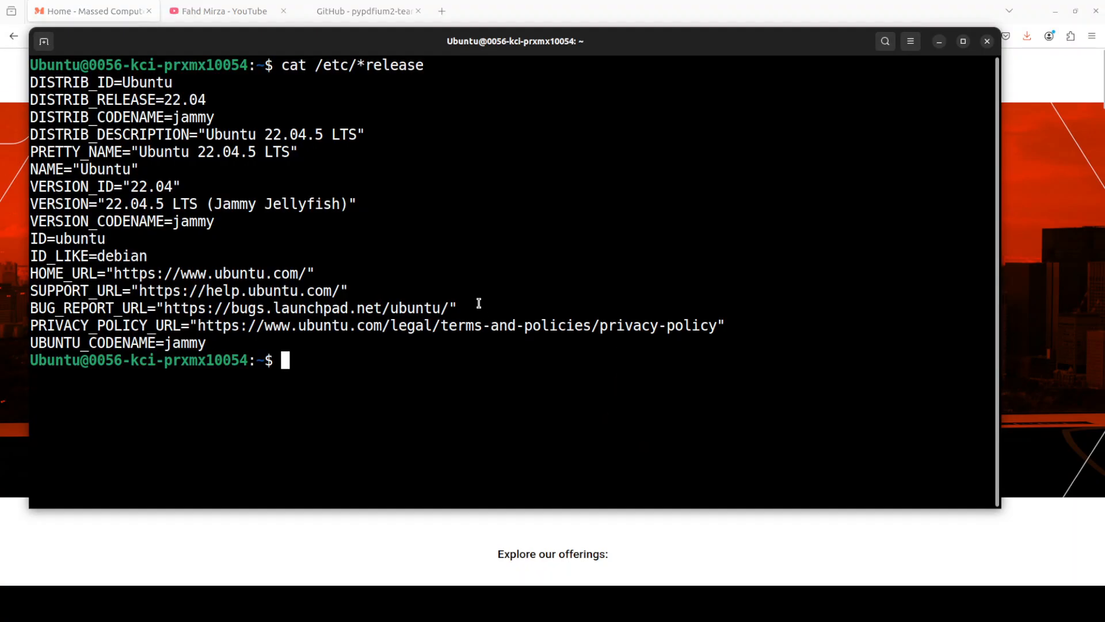
Check the GPU with nvidia-smi, then create and activate the Python 3.11 'ai' conda environment.
{"action": "type", "text": "nvidia-smi"}
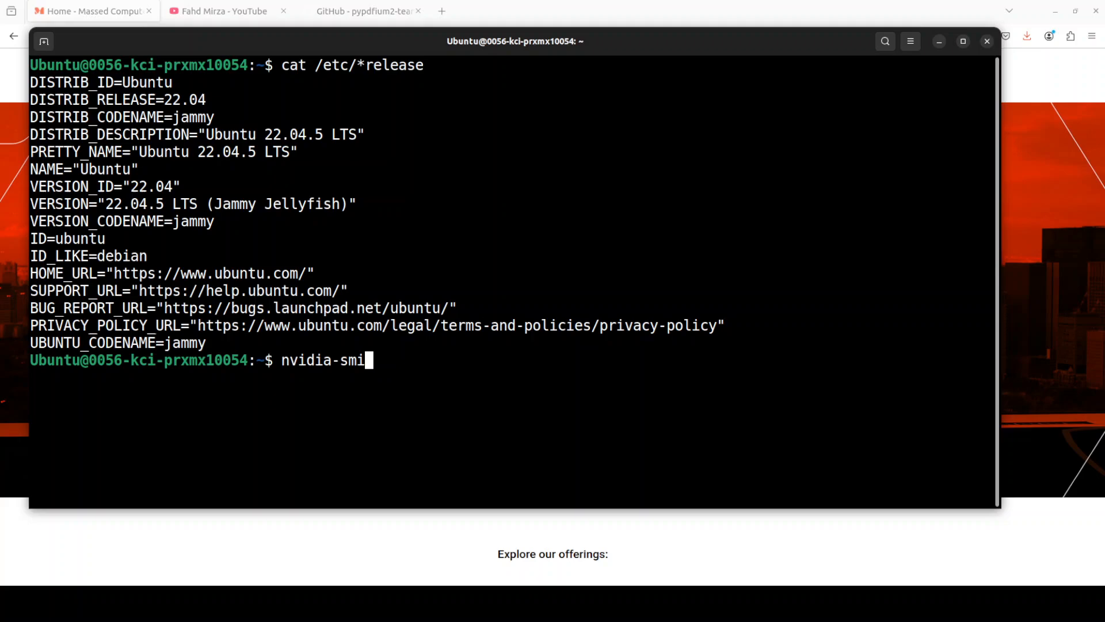
{"action": "key", "text": "Return"}
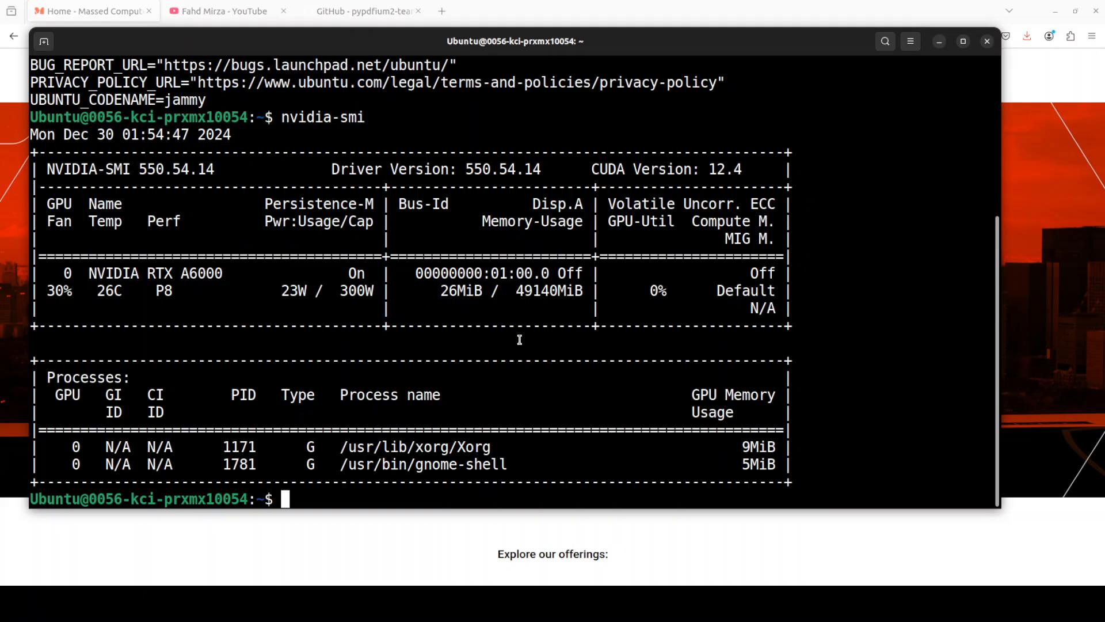
{"action": "type", "text": "conda create -n ai python=3.11 -y && conda activate ai"}
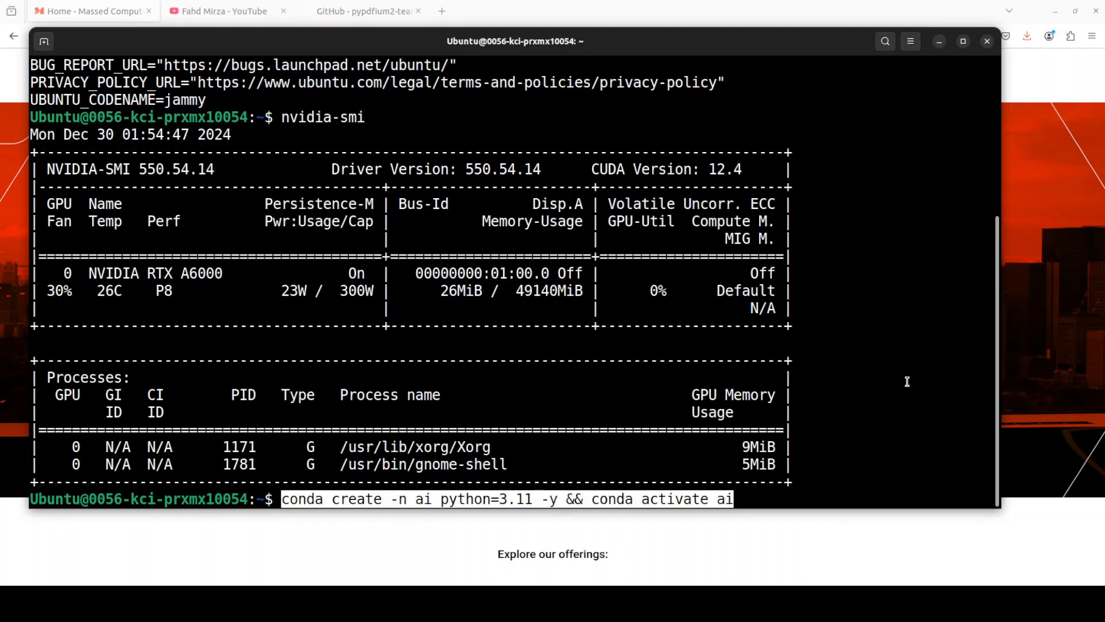
{"action": "key", "text": "Return"}
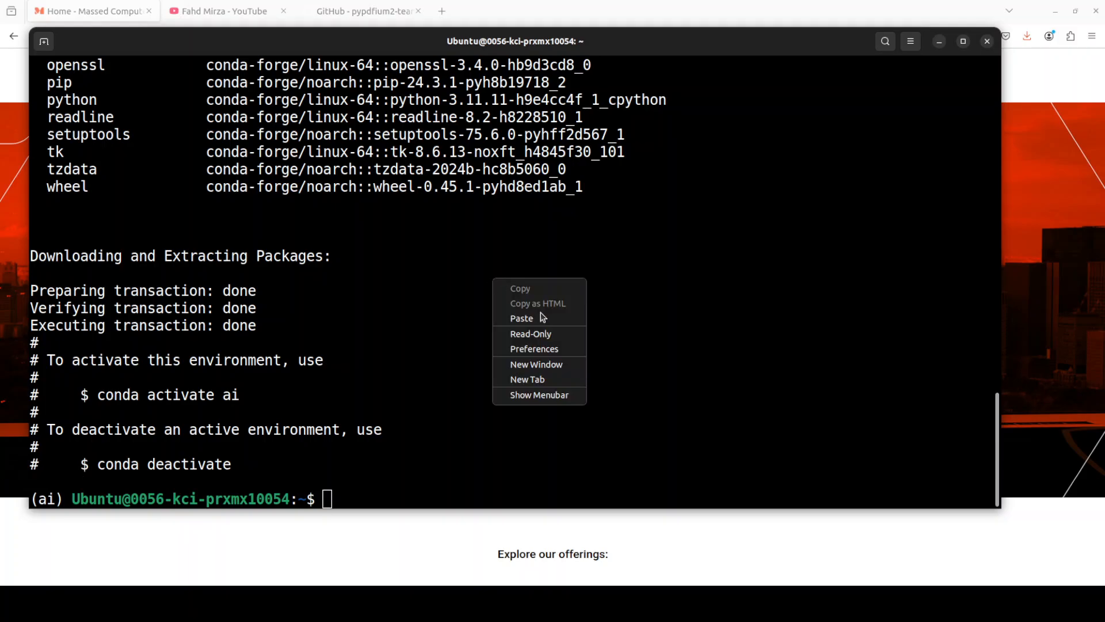
Install torch, torchvision, pillow and numpy, and paste the conda channel setup commands.
{"action": "left_click", "coordinate": [522, 317]}
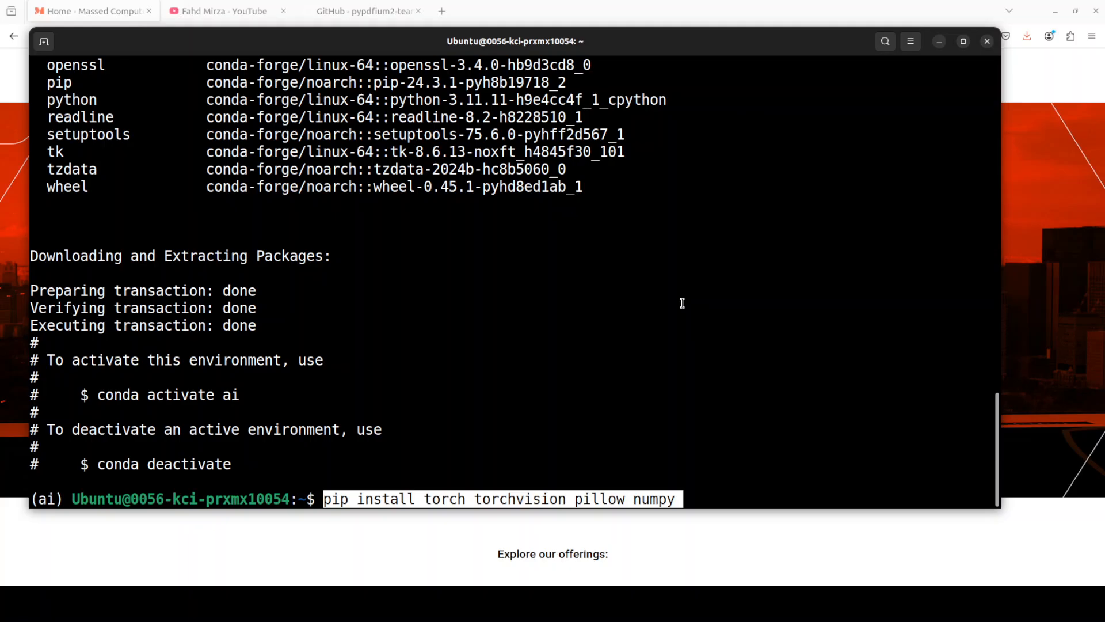
{"action": "key", "text": "Return"}
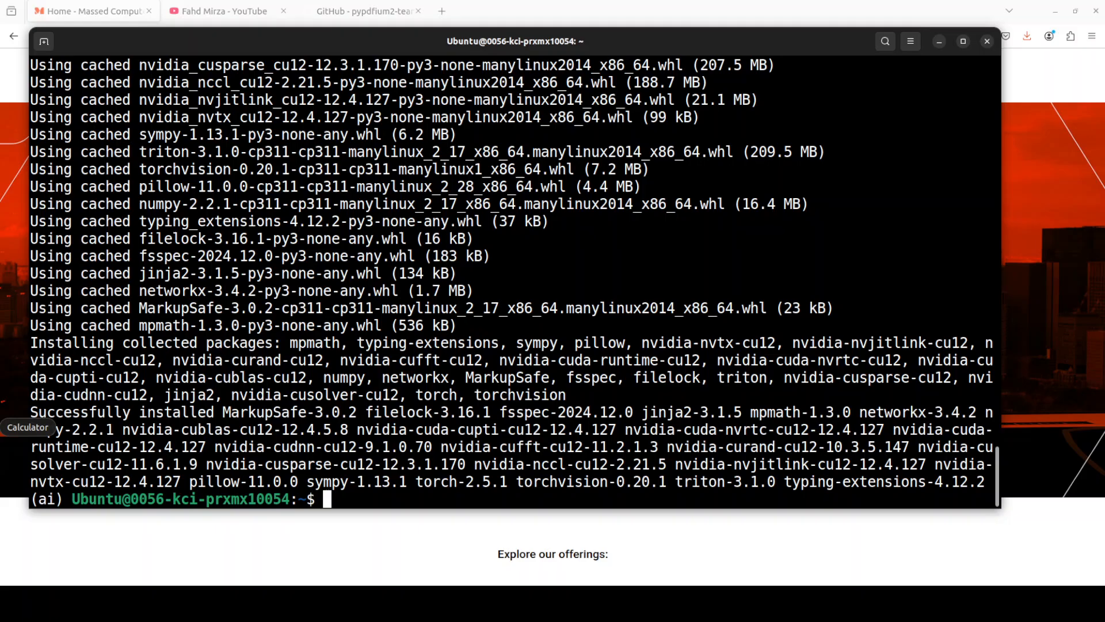
{"action": "mouse_move", "coordinate": [609, 269]}
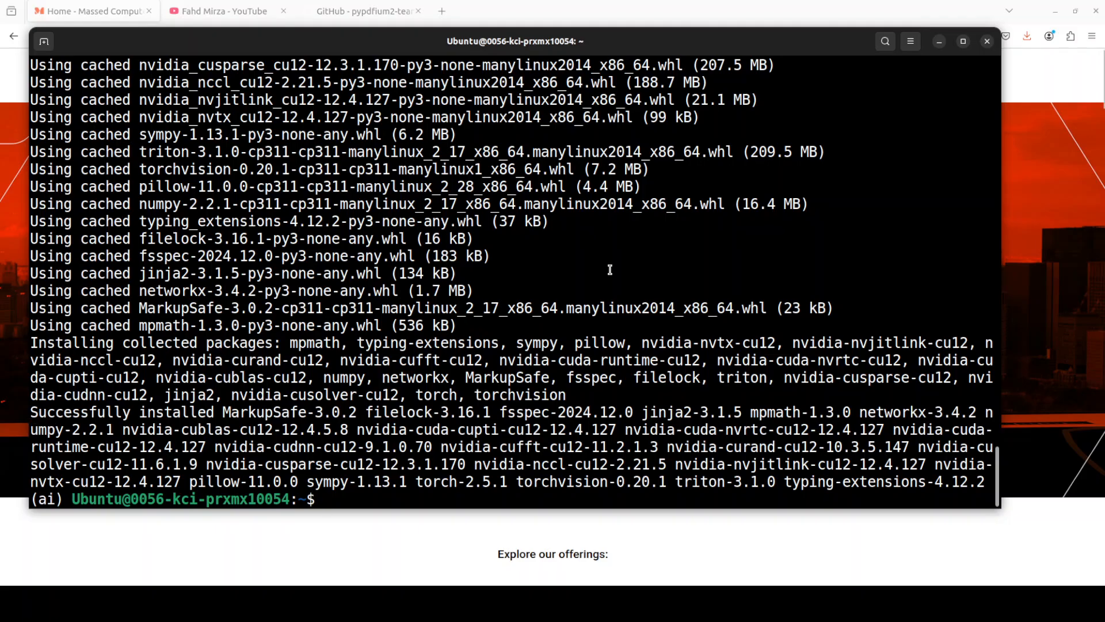
{"action": "right_click", "coordinate": [608, 270]}
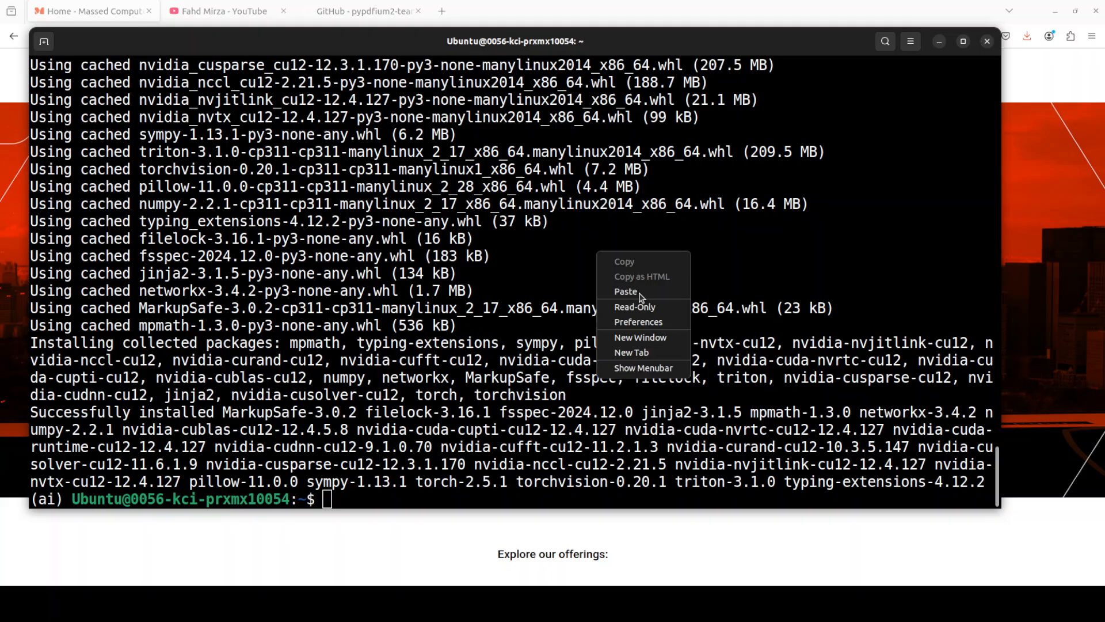
{"action": "left_click", "coordinate": [625, 291]}
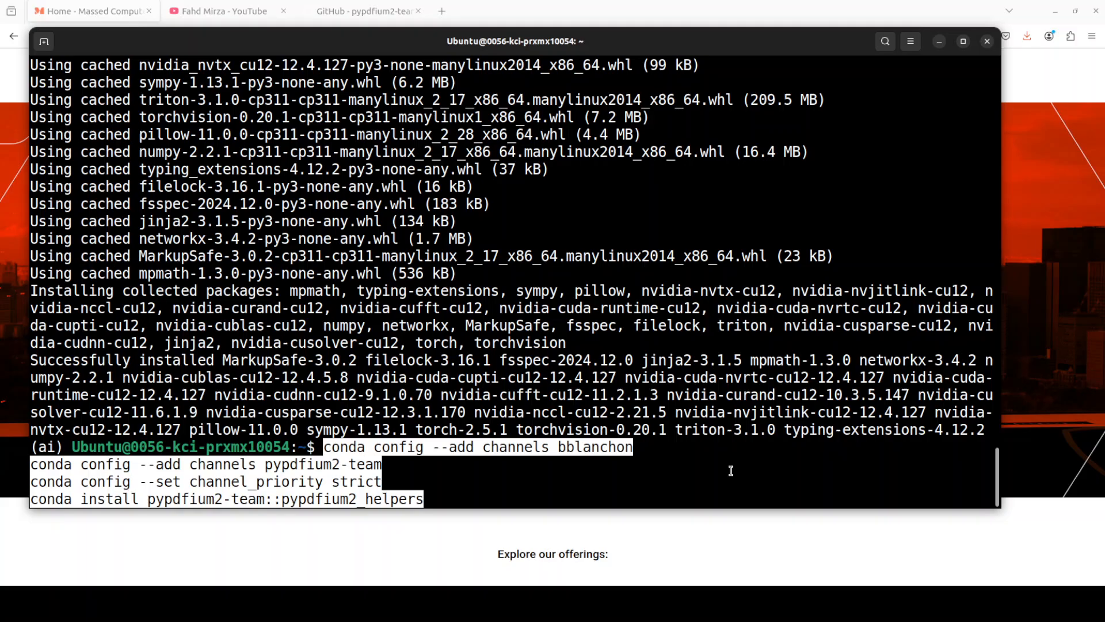
Add the conda channels and install pypdfium2_helpers, confirming with y.
{"action": "key", "text": "Return"}
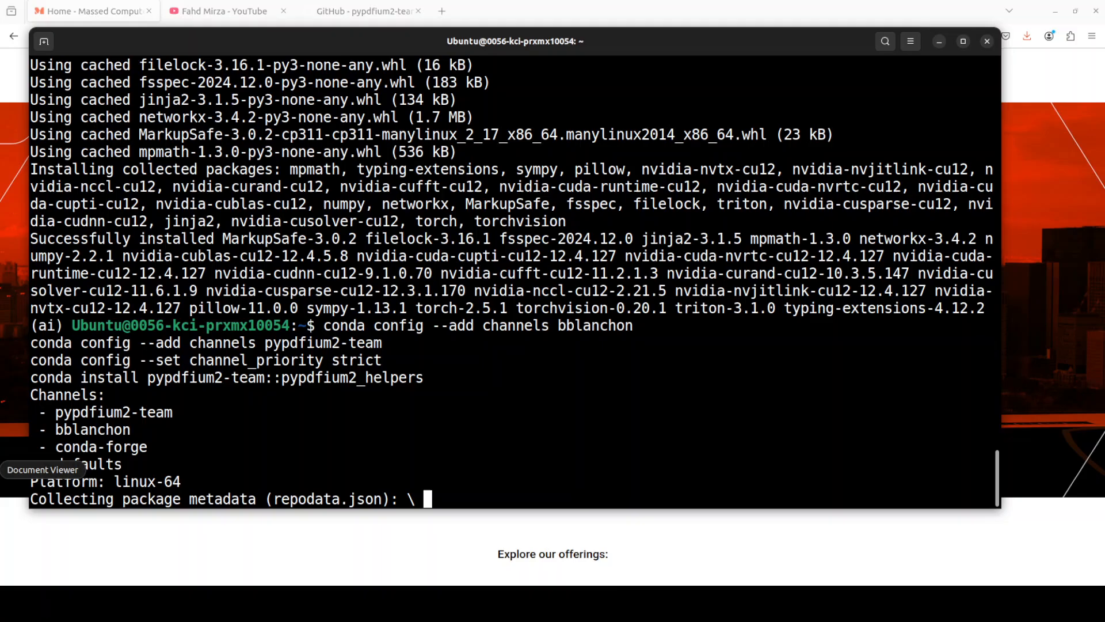
{"action": "mouse_move", "coordinate": [518, 349]}
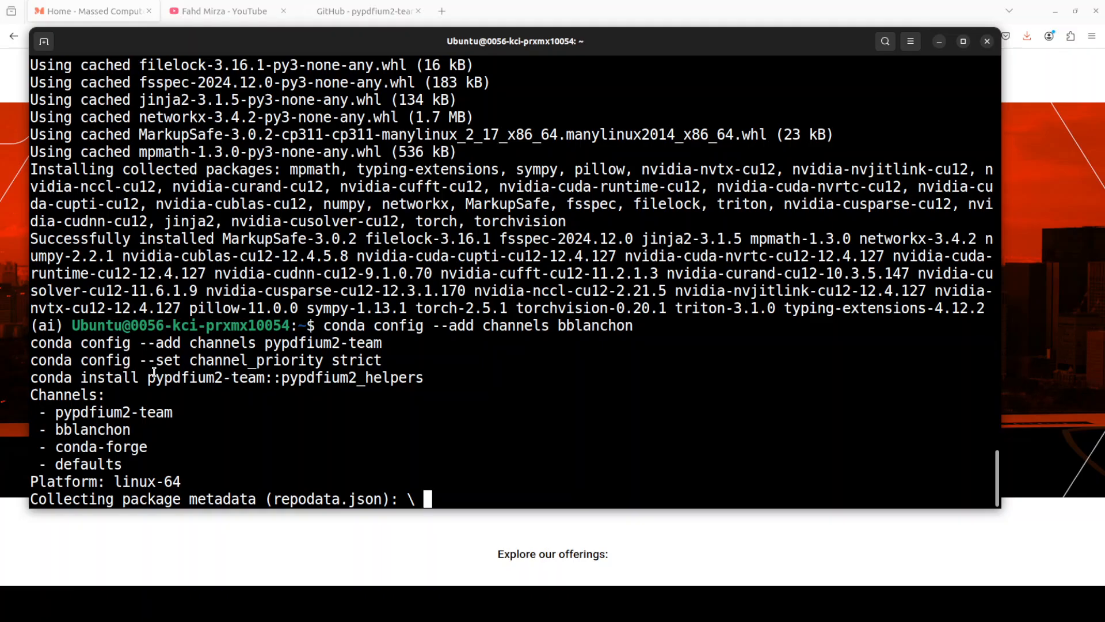
{"action": "mouse_move", "coordinate": [448, 383]}
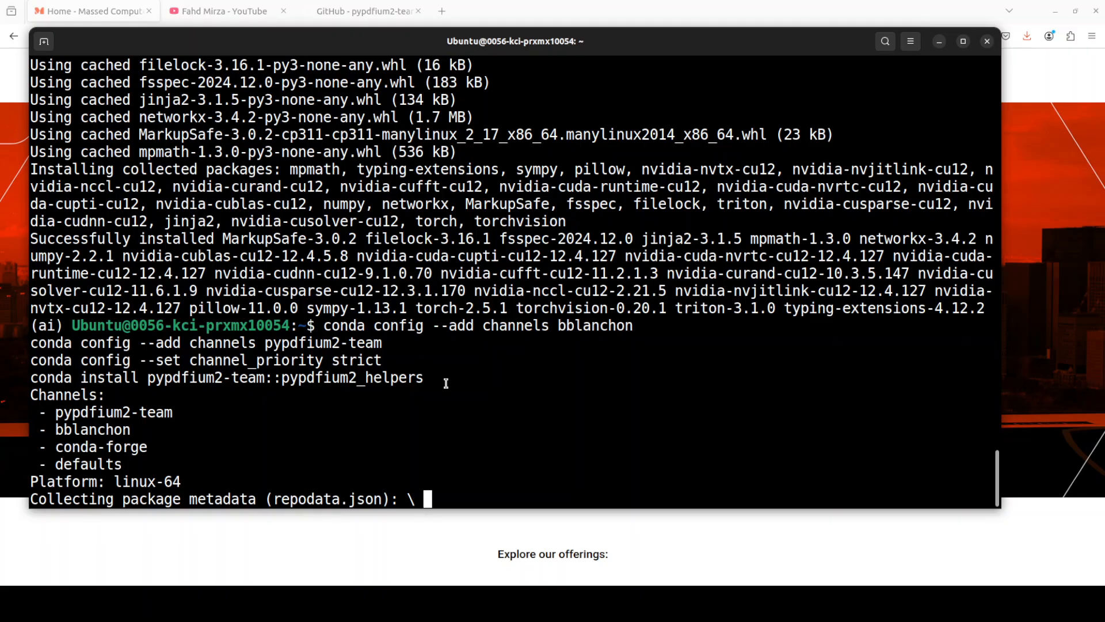
{"action": "mouse_move", "coordinate": [7, 427]}
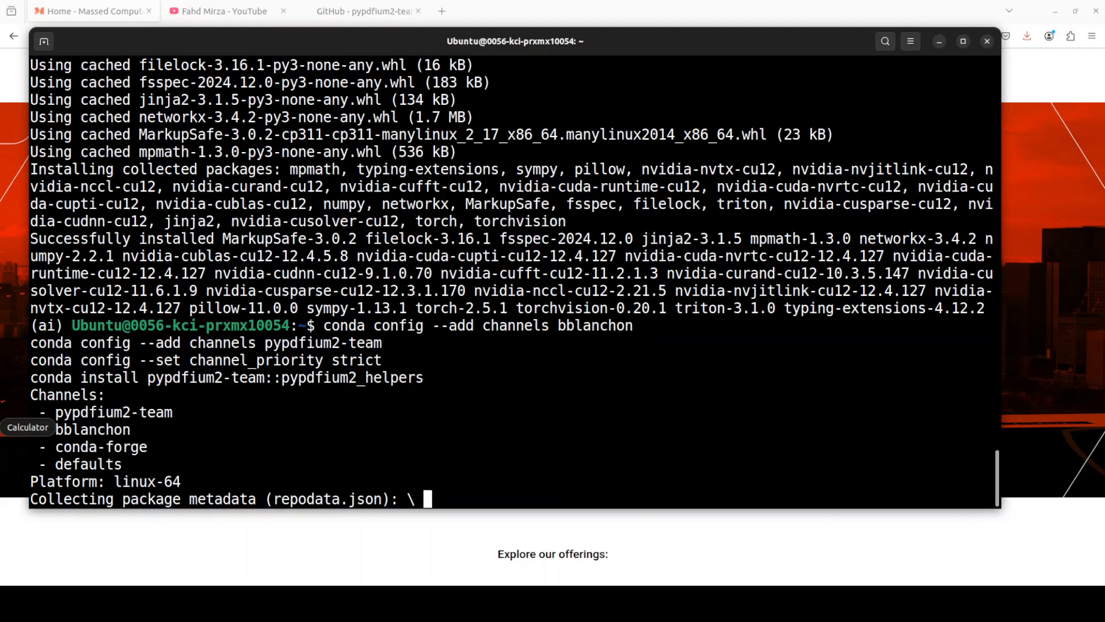
{"action": "type", "text": "y]/n)? y"}
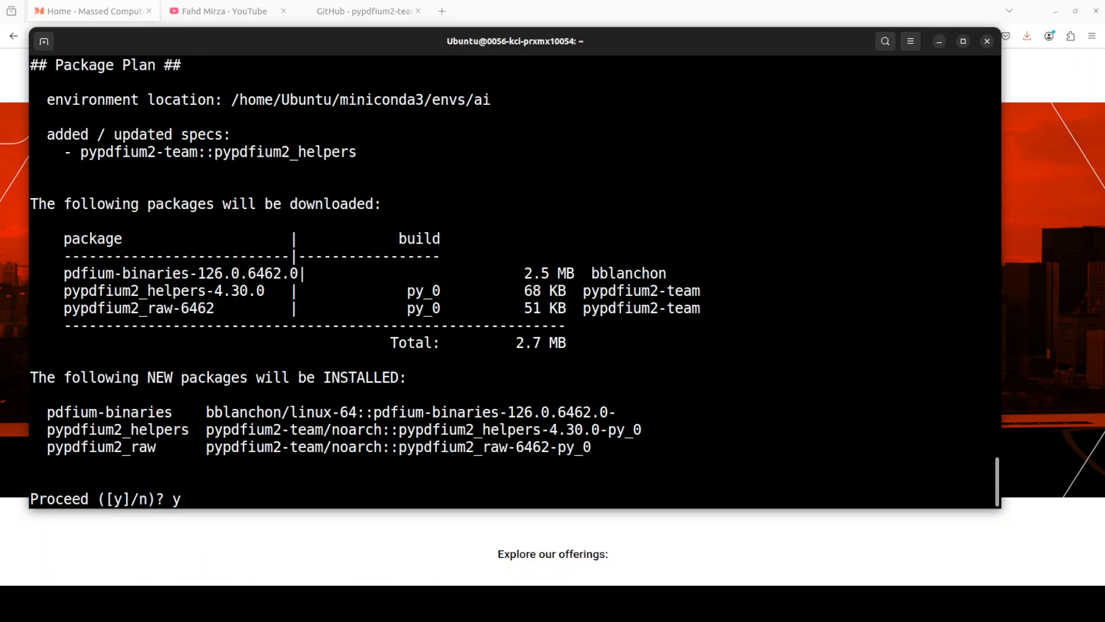
{"action": "key", "text": "Return"}
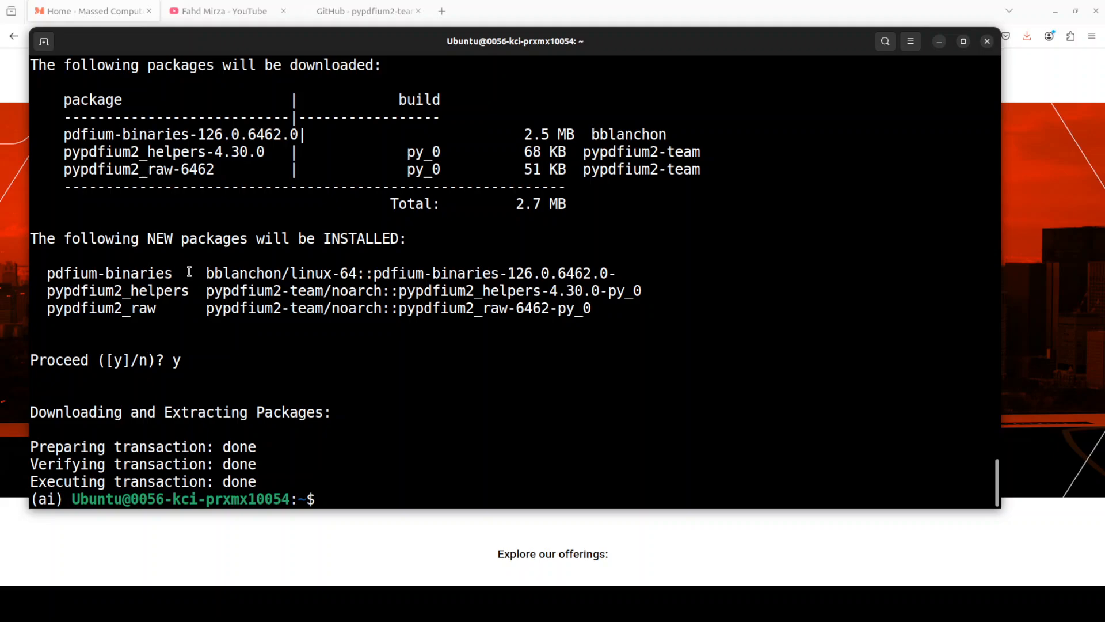
{"action": "mouse_move", "coordinate": [434, 364]}
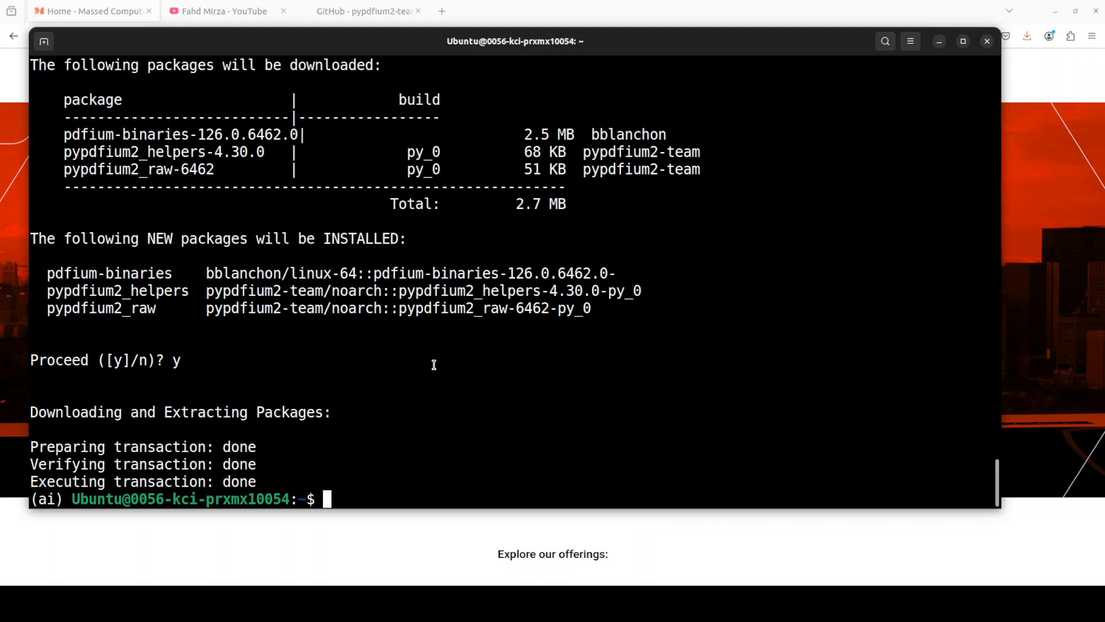
Paste the Jupyter notebook install commands and bring up the notebook with the pypdfium2 code.
{"action": "right_click", "coordinate": [433, 365]}
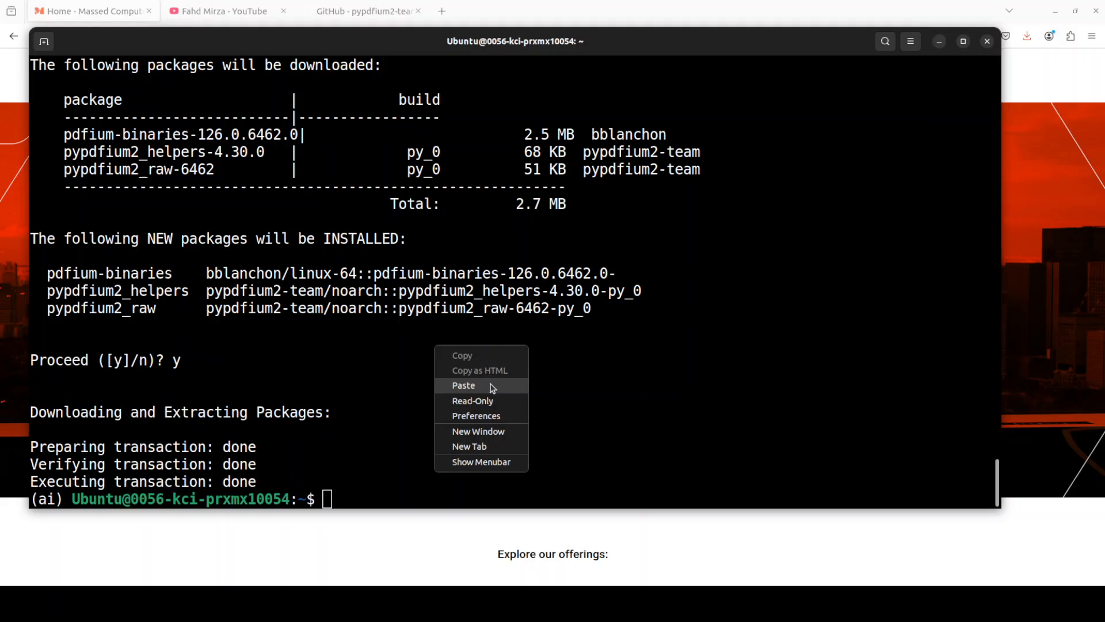
{"action": "left_click", "coordinate": [463, 385]}
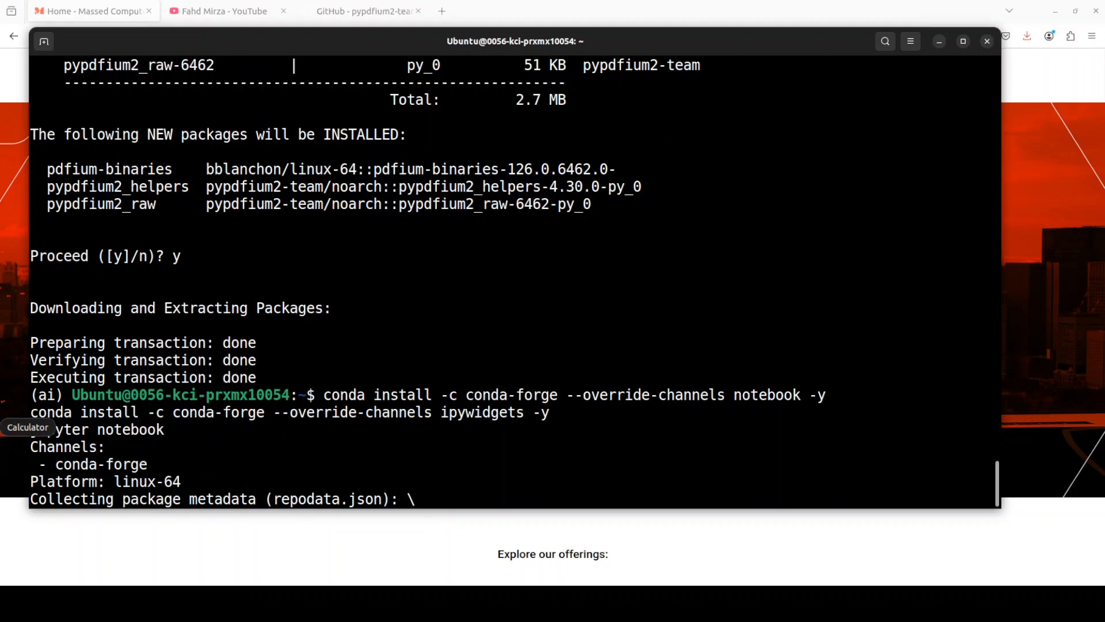
{"action": "left_click", "coordinate": [493, 10]}
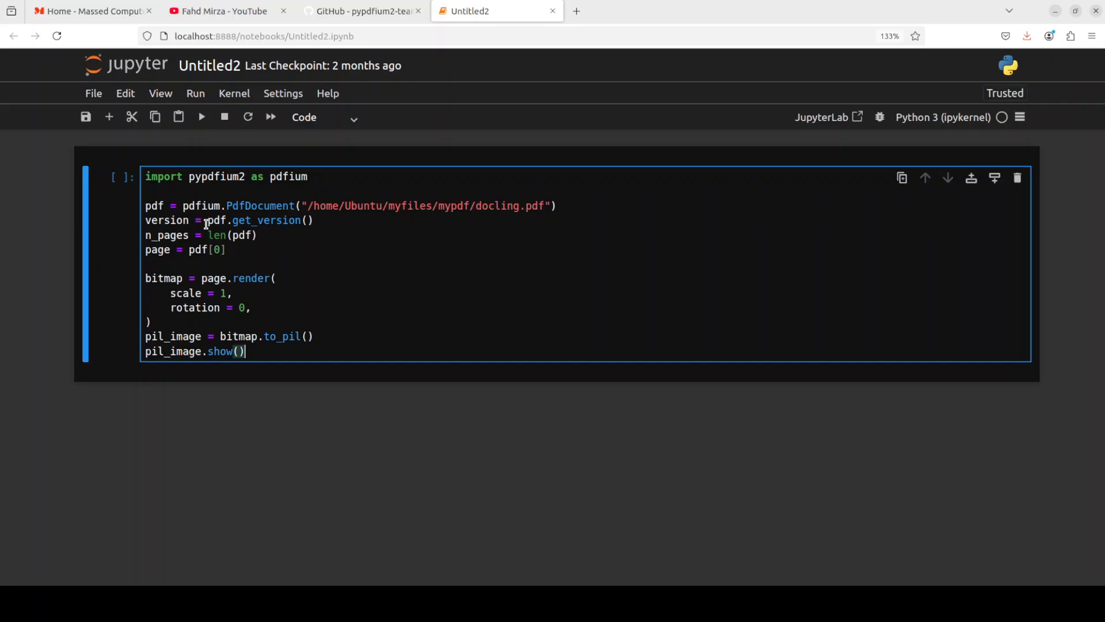
{"action": "mouse_move", "coordinate": [358, 220]}
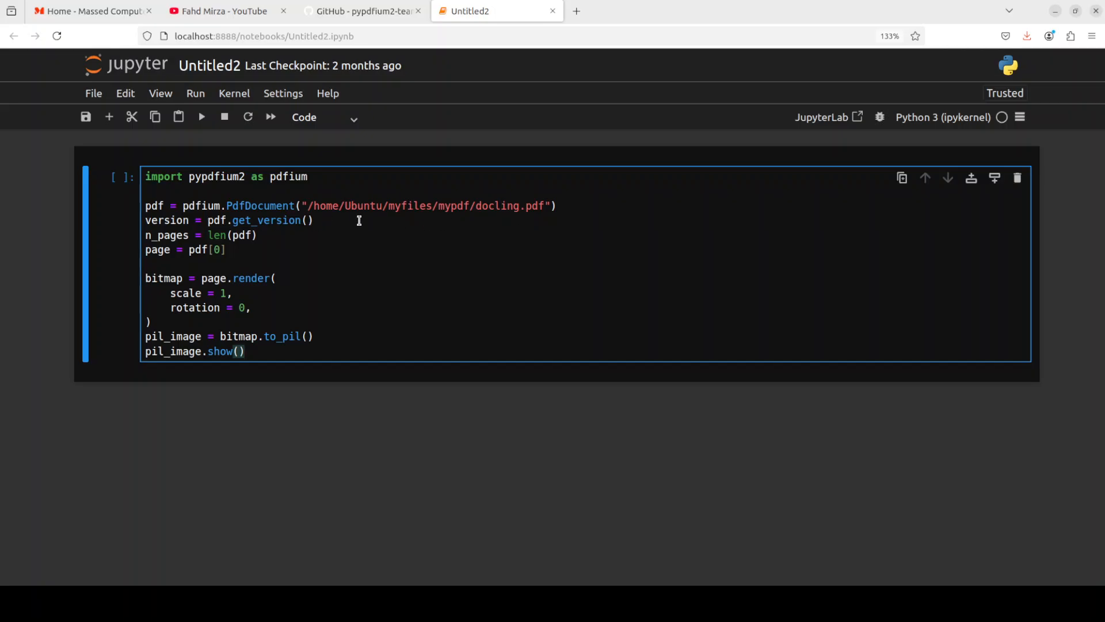
{"action": "mouse_move", "coordinate": [183, 518]}
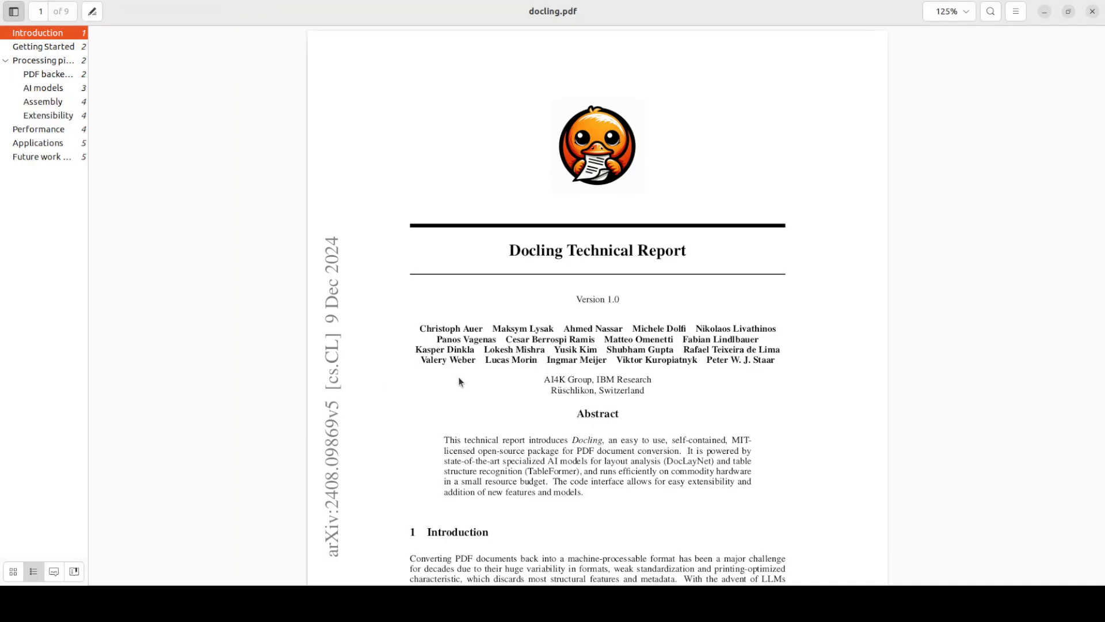
{"action": "mouse_move", "coordinate": [838, 317]}
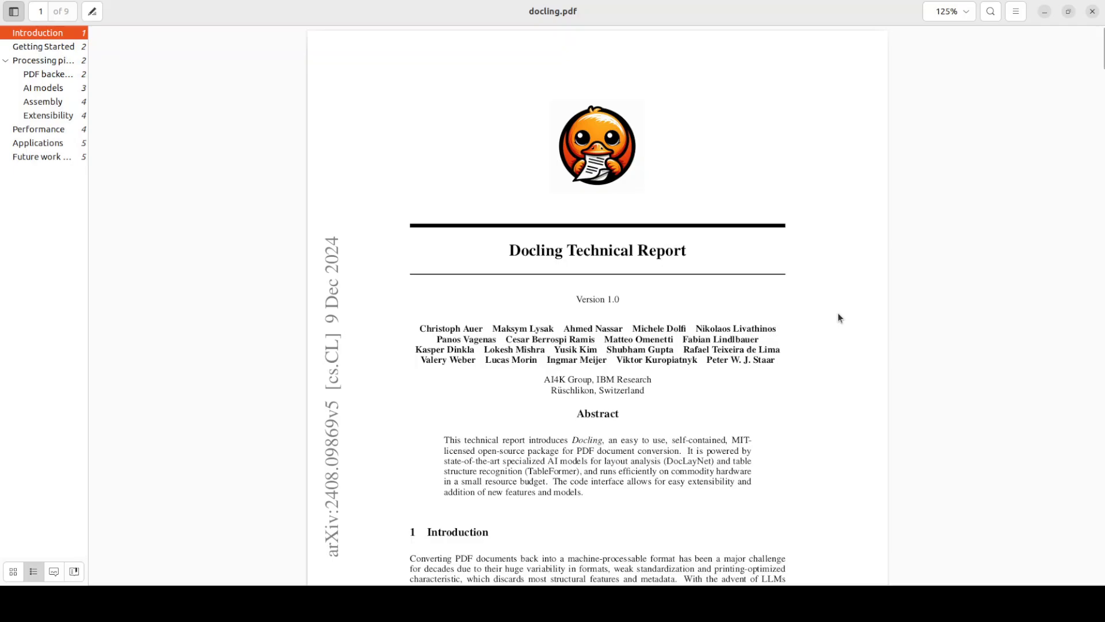
{"action": "mouse_move", "coordinate": [839, 305]}
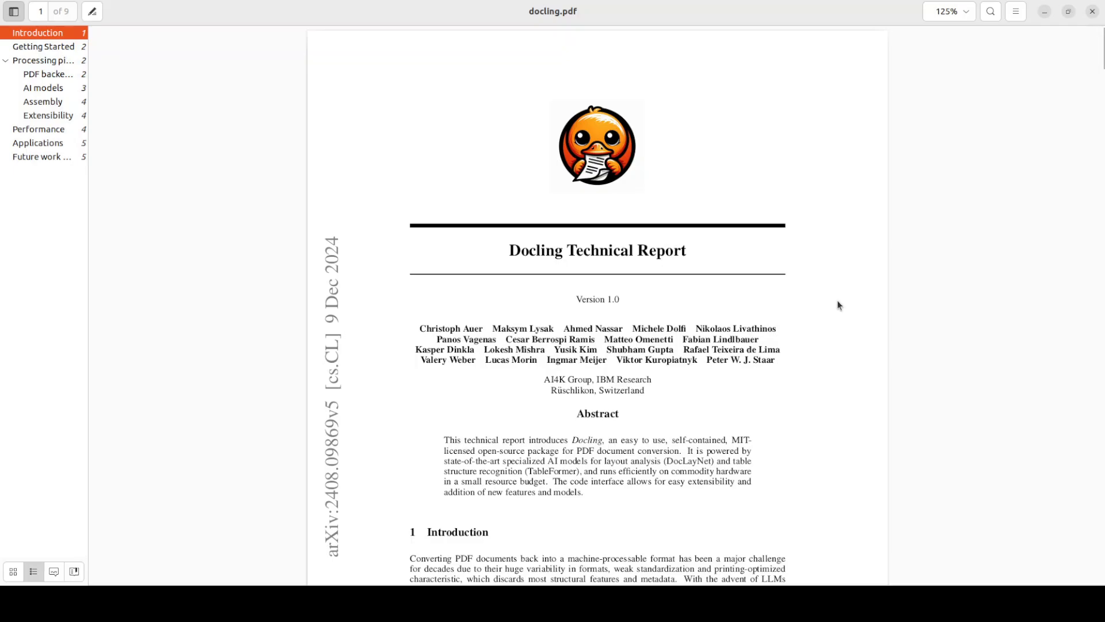
{"action": "mouse_move", "coordinate": [835, 312]}
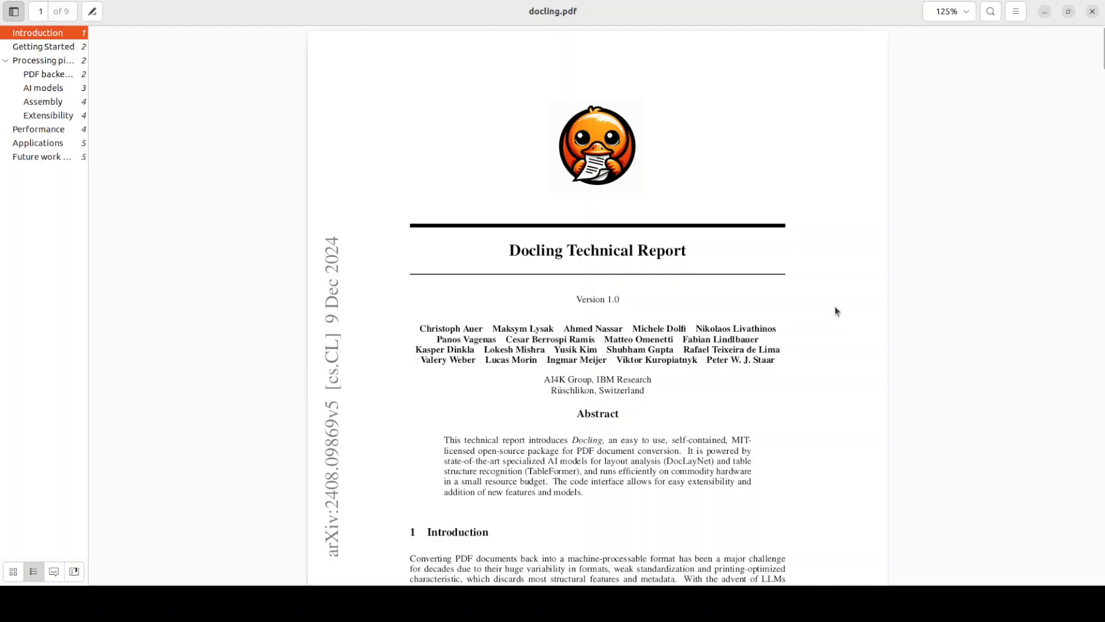
Page through docling.pdf to the Applications section on page 5, then minimise Document Viewer.
{"action": "scroll", "scroll_direction": "down", "scroll_amount": 3}
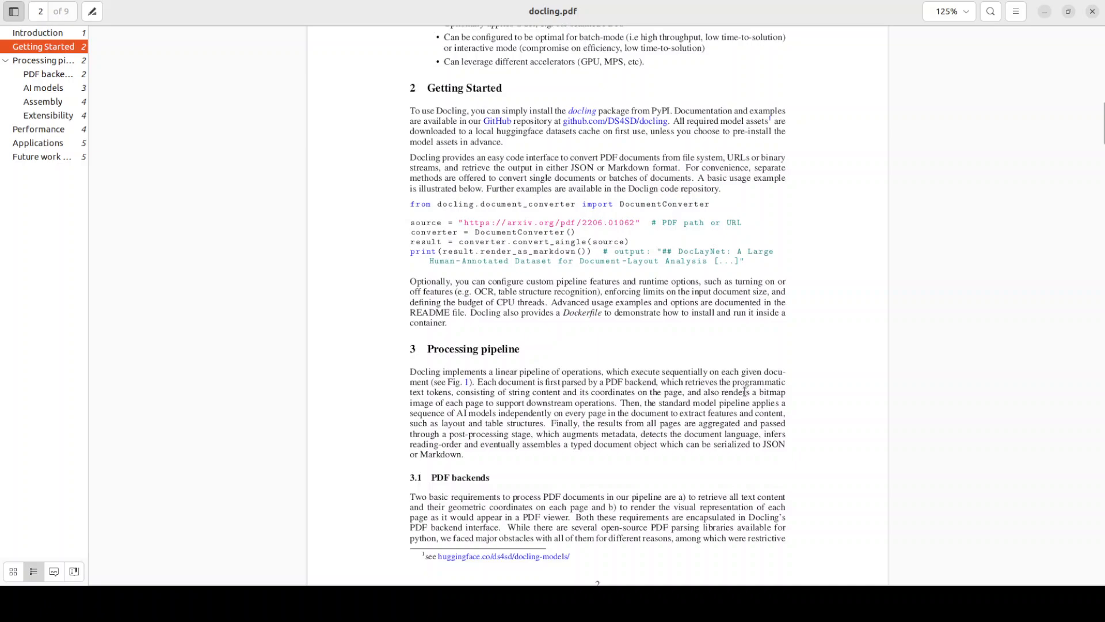
{"action": "scroll", "scroll_direction": "down", "scroll_amount": 3}
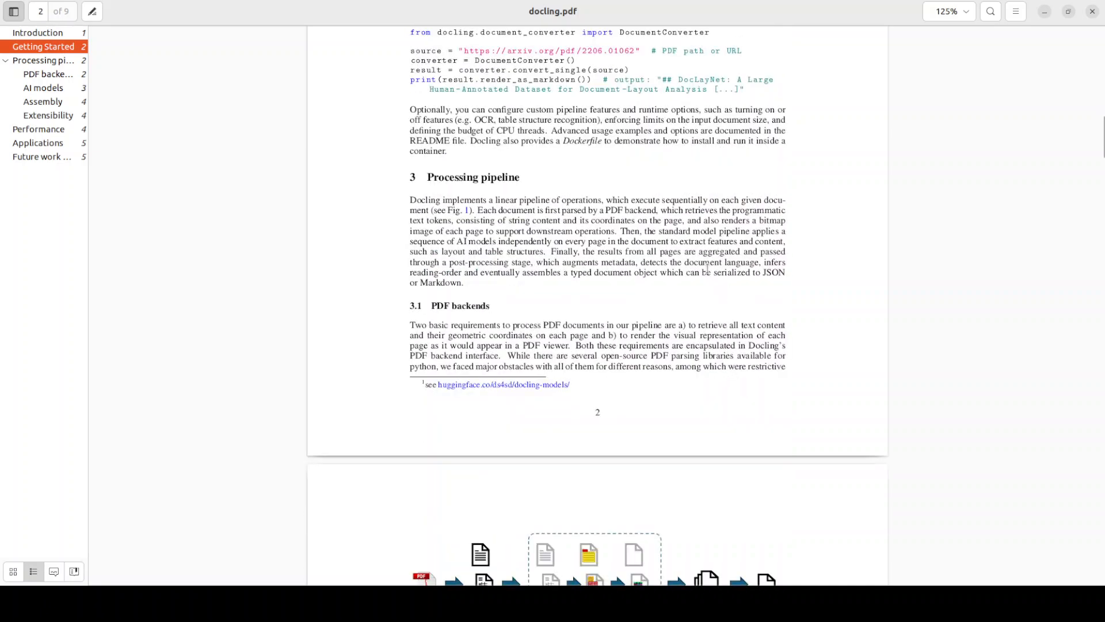
{"action": "mouse_move", "coordinate": [552, 248]}
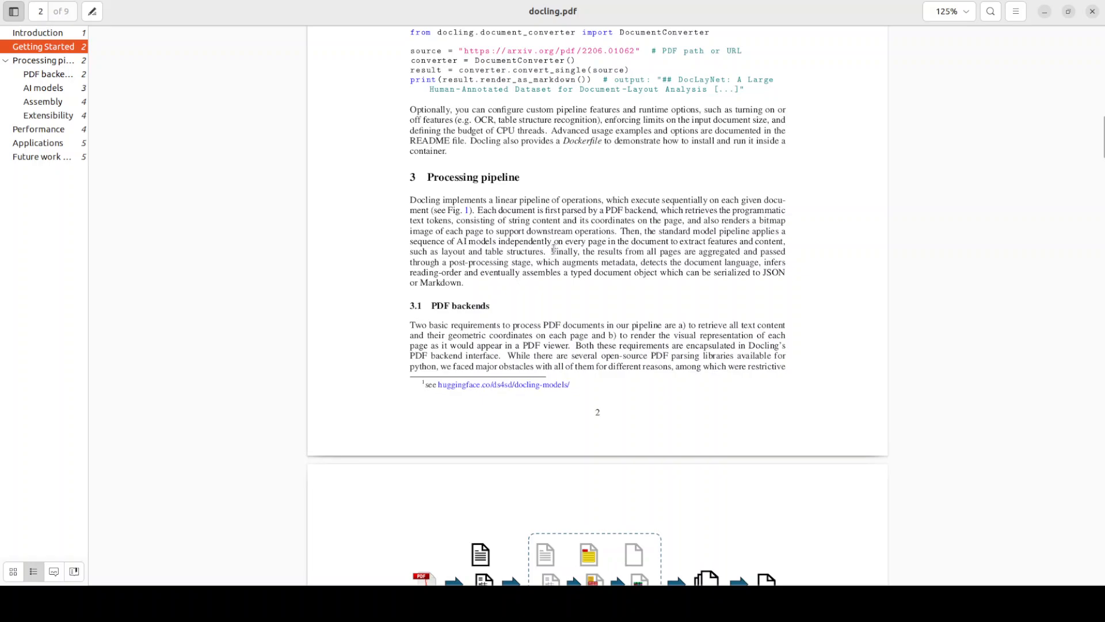
{"action": "scroll", "scroll_direction": "down", "scroll_amount": 3}
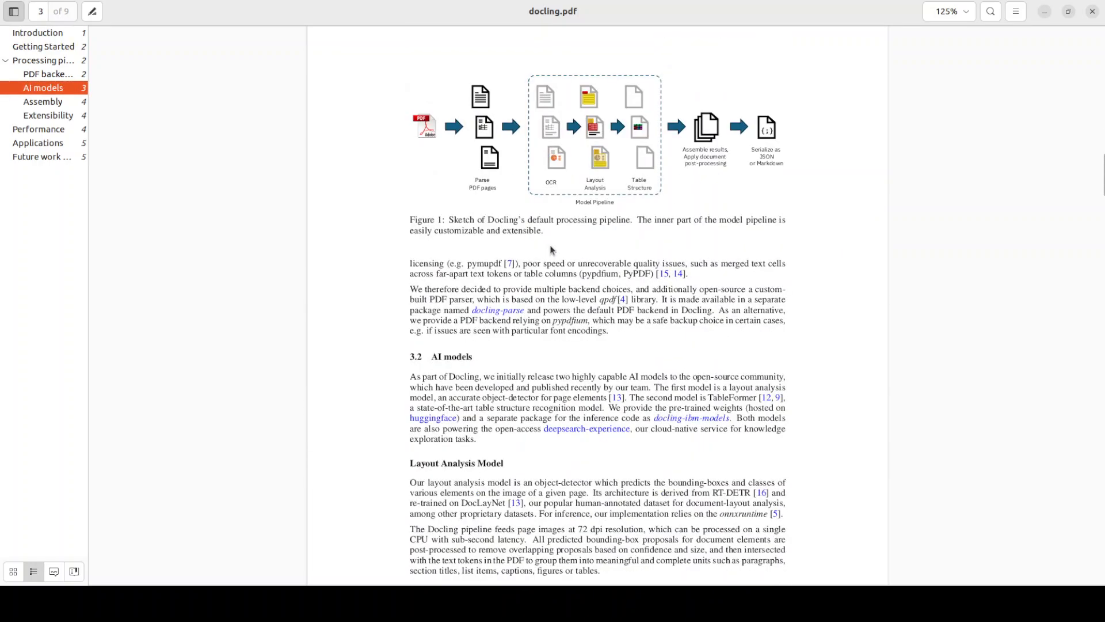
{"action": "scroll", "scroll_direction": "down", "scroll_amount": 3}
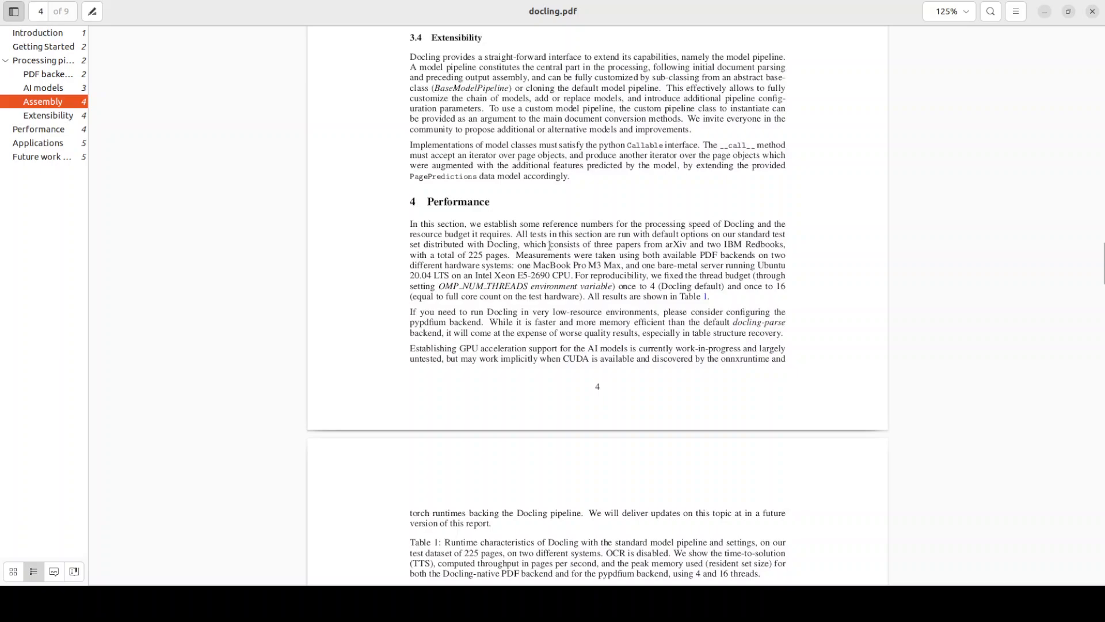
{"action": "scroll", "scroll_direction": "down", "scroll_amount": 3}
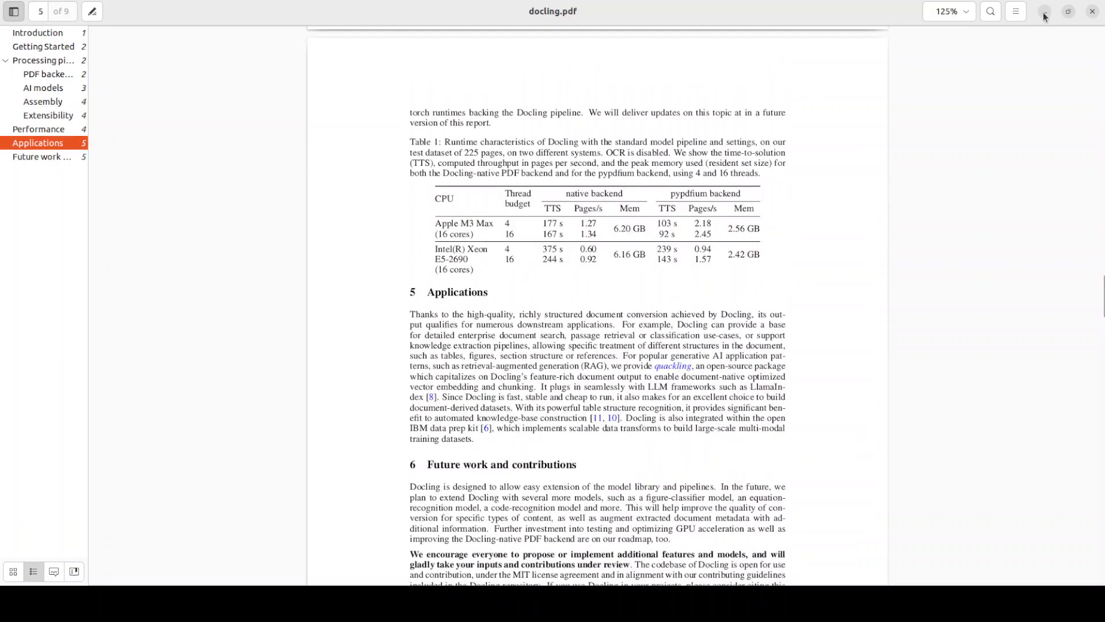
{"action": "left_click", "coordinate": [468, 11]}
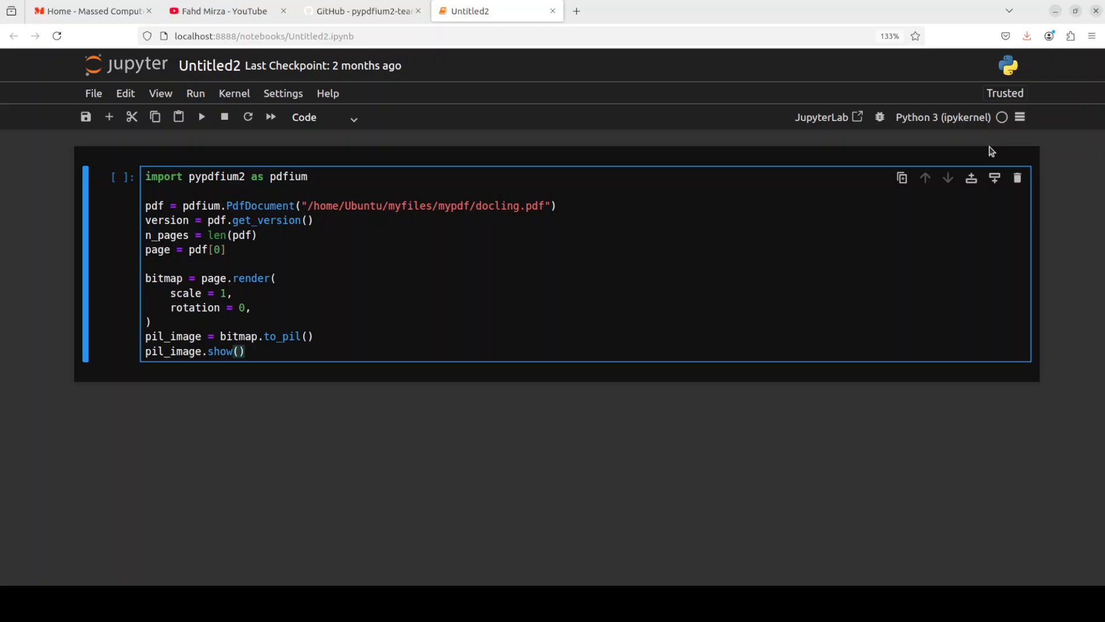
{"action": "left_click", "coordinate": [245, 351]}
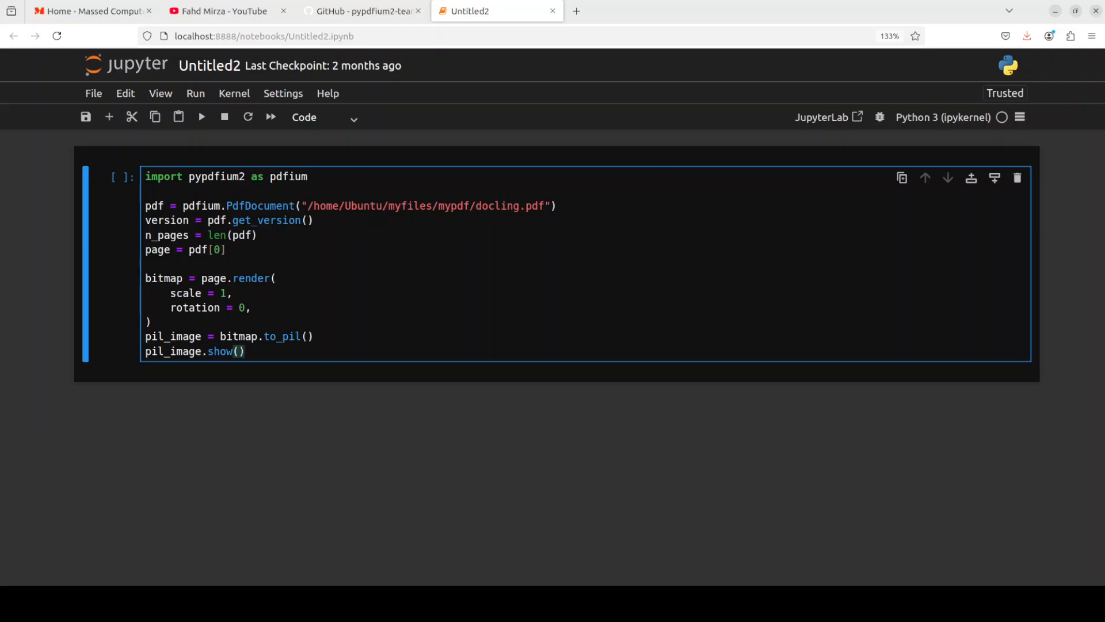
{"action": "left_click", "coordinate": [244, 352]}
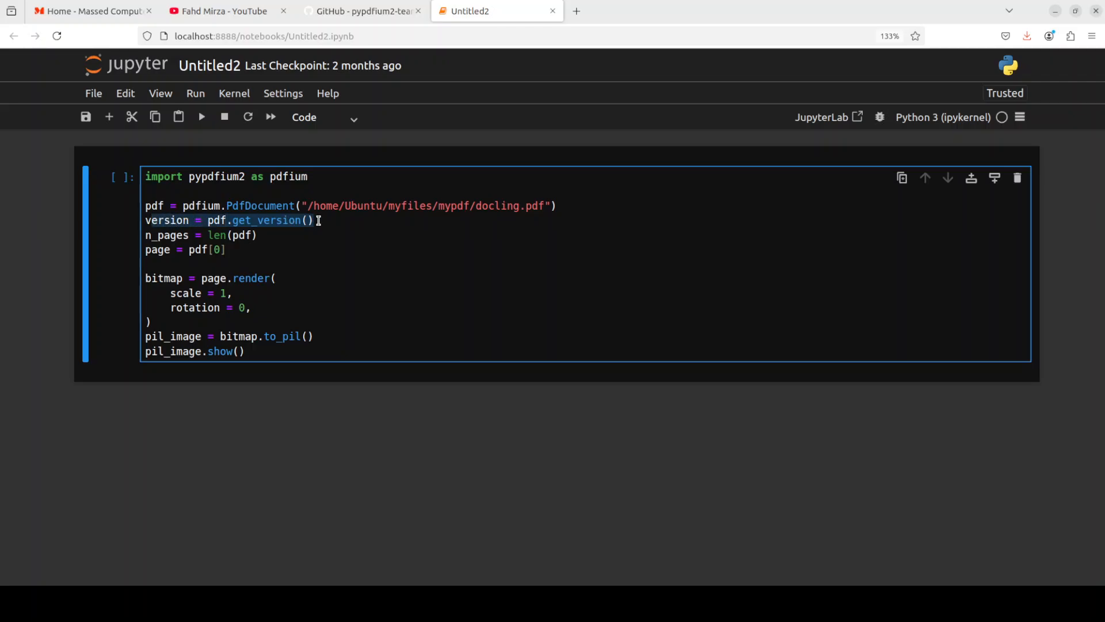
{"action": "double_click", "coordinate": [217, 235]}
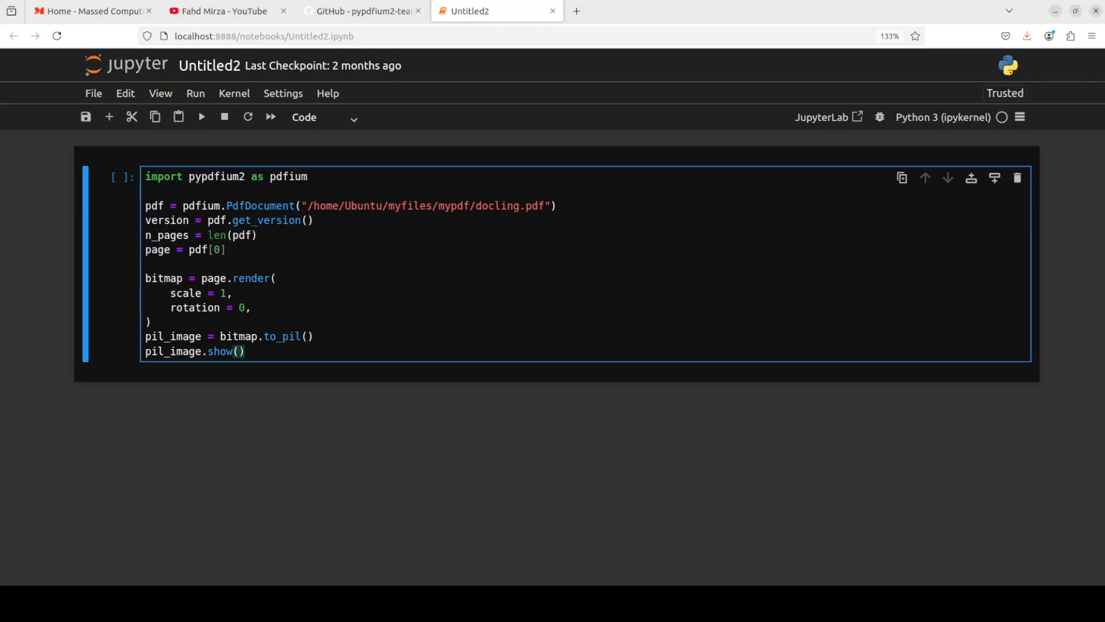
{"action": "left_click", "coordinate": [201, 117]}
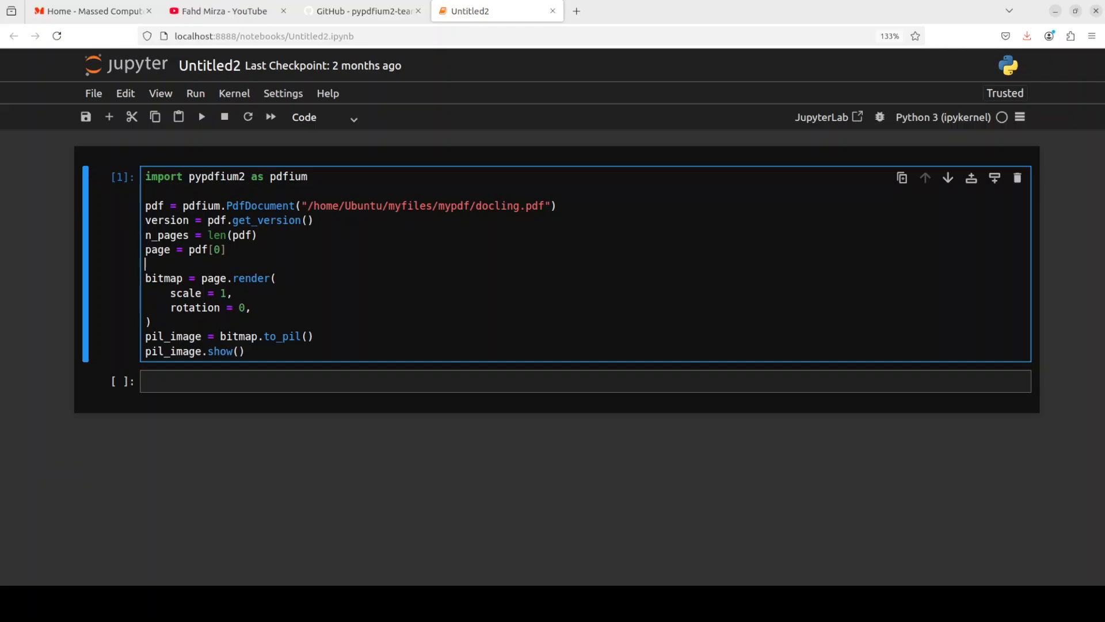
Render docling.pdf page 0 as an image, then rerender with pdf[1] and close both images.
{"action": "left_click", "coordinate": [200, 117]}
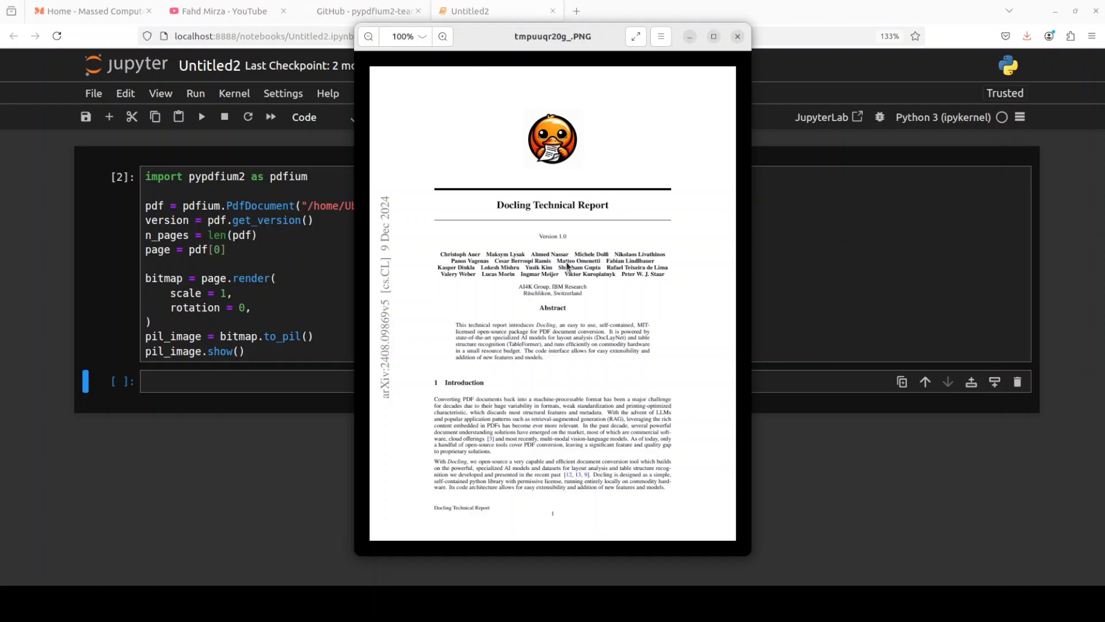
{"action": "mouse_move", "coordinate": [706, 324]}
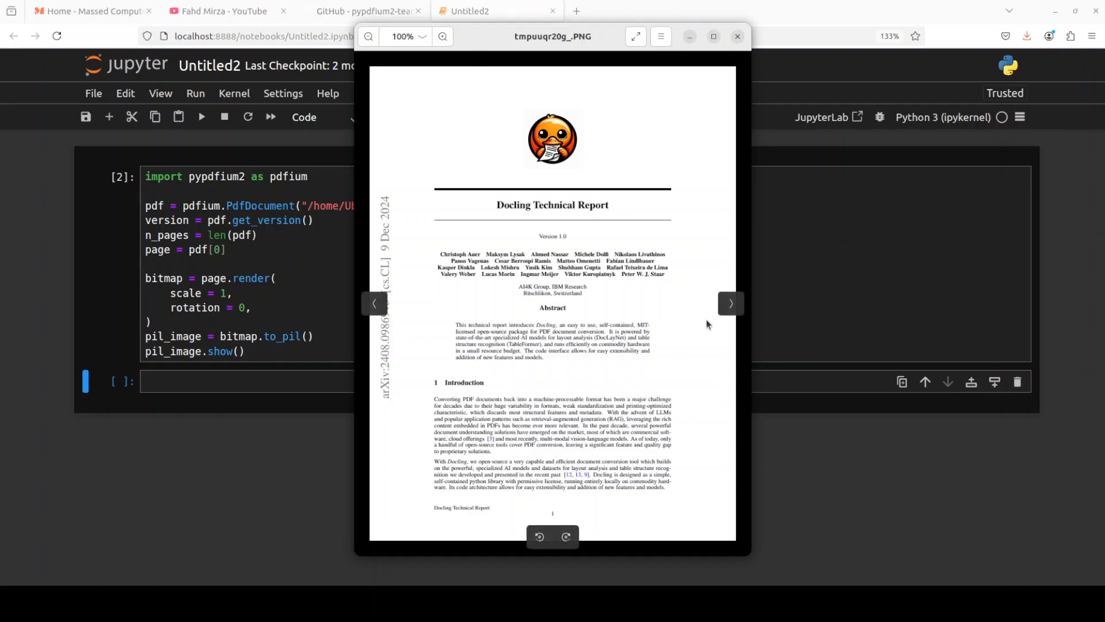
{"action": "left_click", "coordinate": [731, 304]}
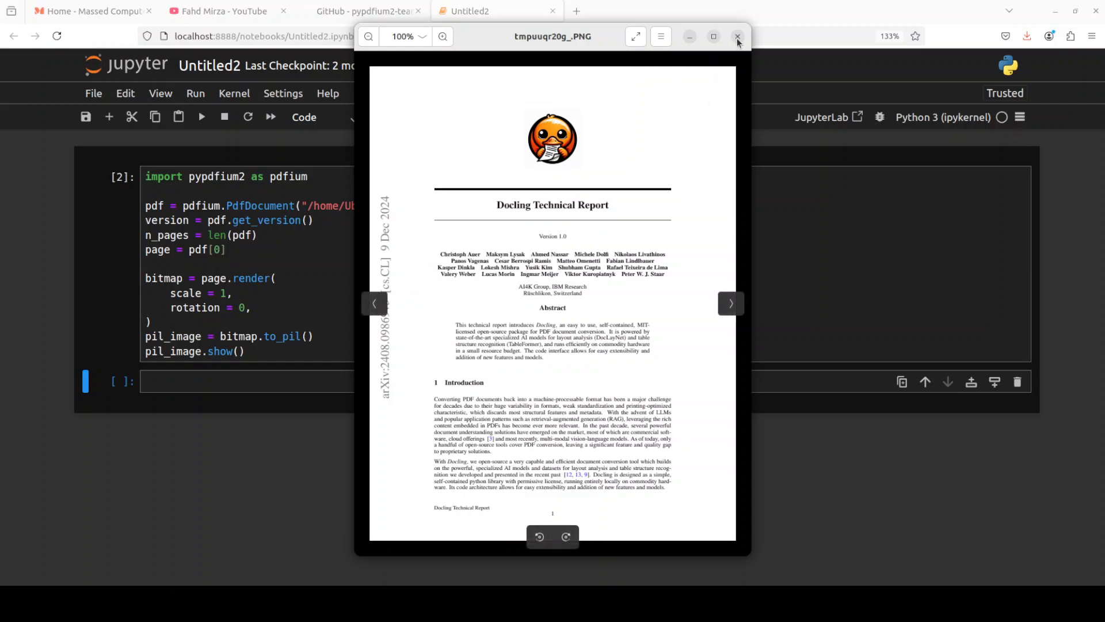
{"action": "mouse_move", "coordinate": [338, 274]}
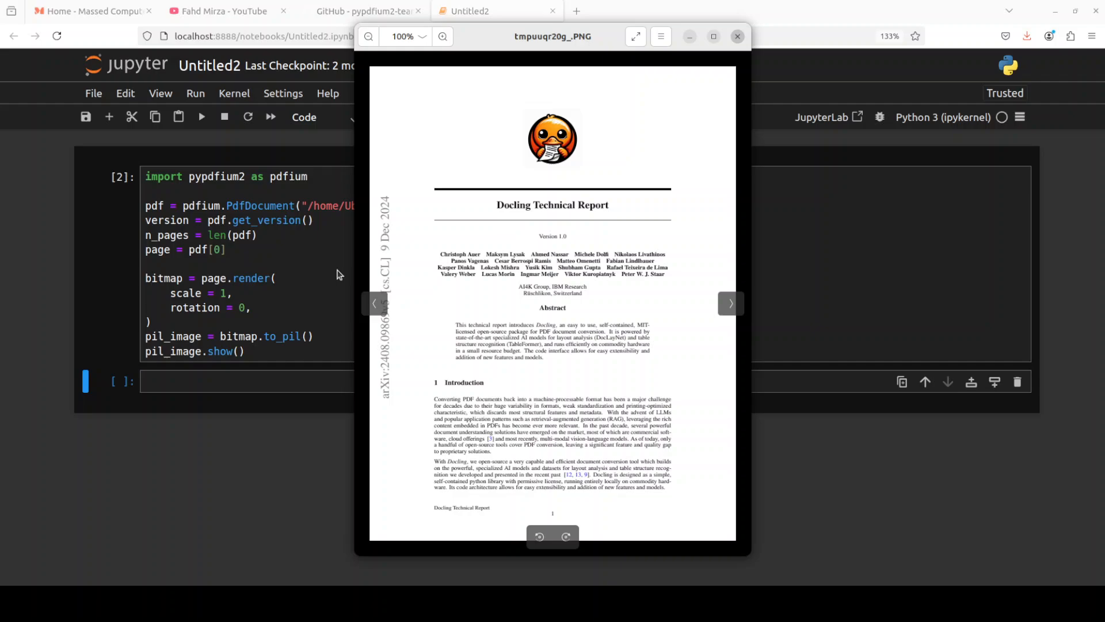
{"action": "left_click", "coordinate": [737, 36]}
{"action": "type", "text": "1"}
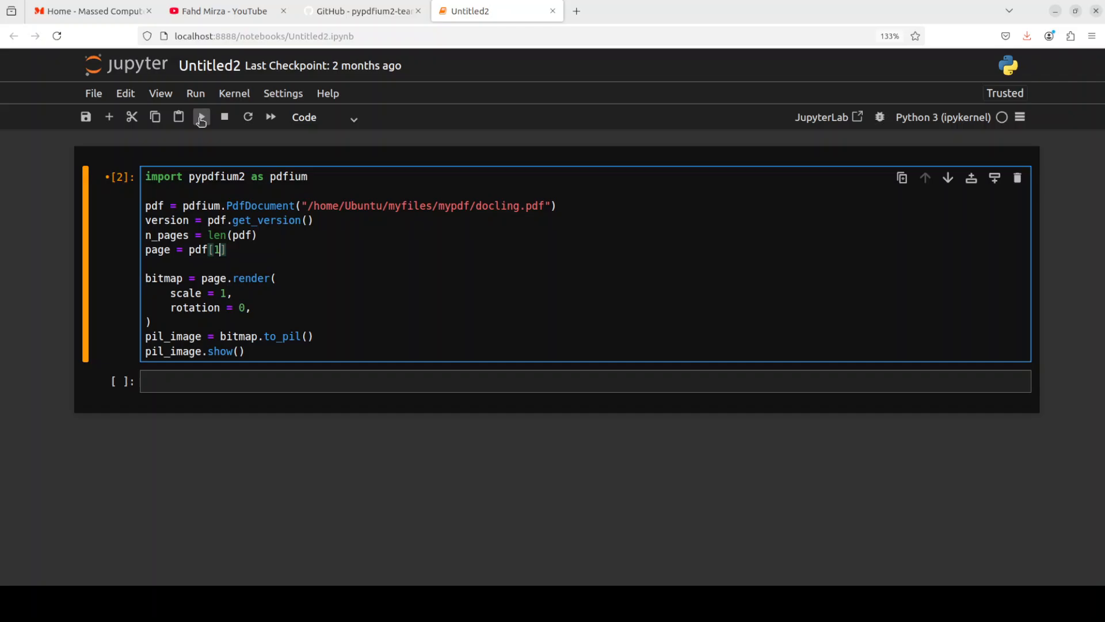
{"action": "left_click", "coordinate": [201, 117]}
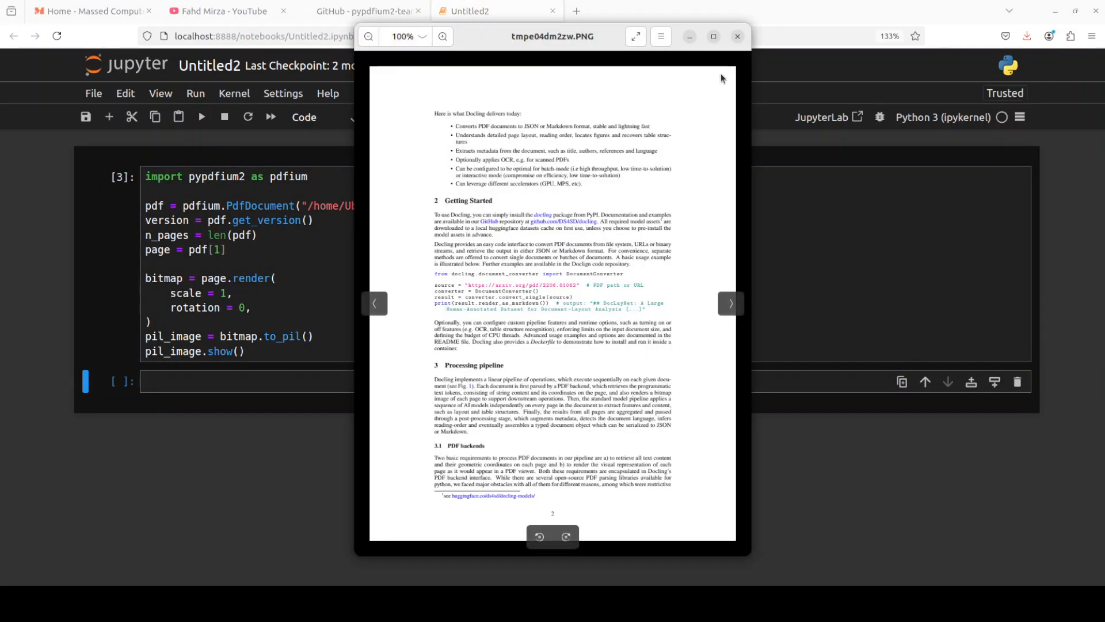
{"action": "left_click", "coordinate": [737, 36]}
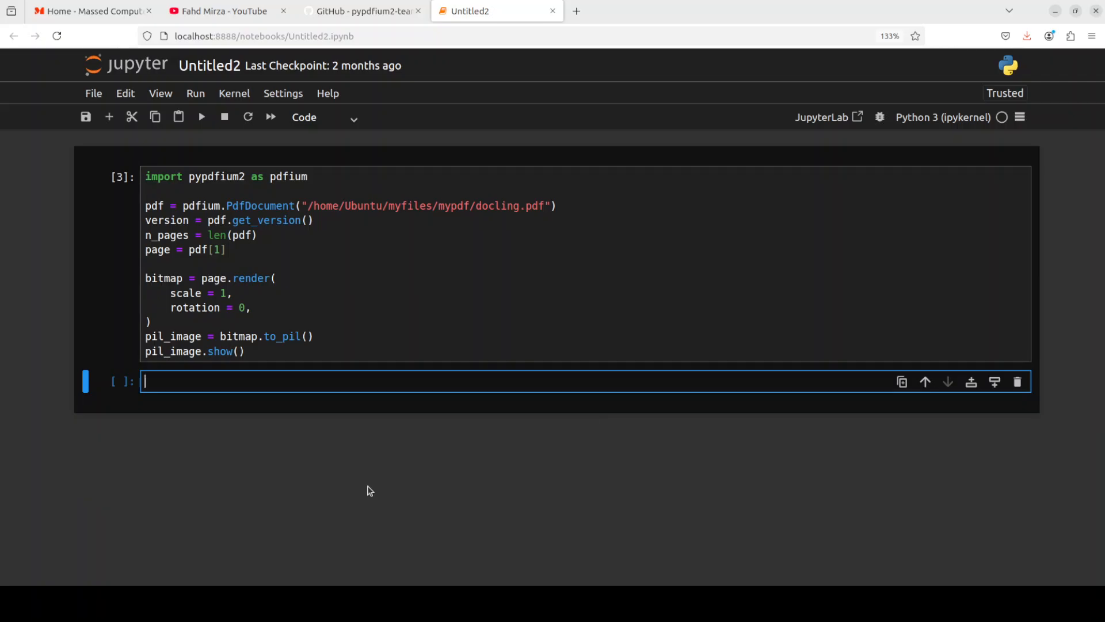
Write the get_size/set_rotation/get_objects loop that prints each object's level, type and position.
{"action": "type", "text": "width, height = page.get_size()"}
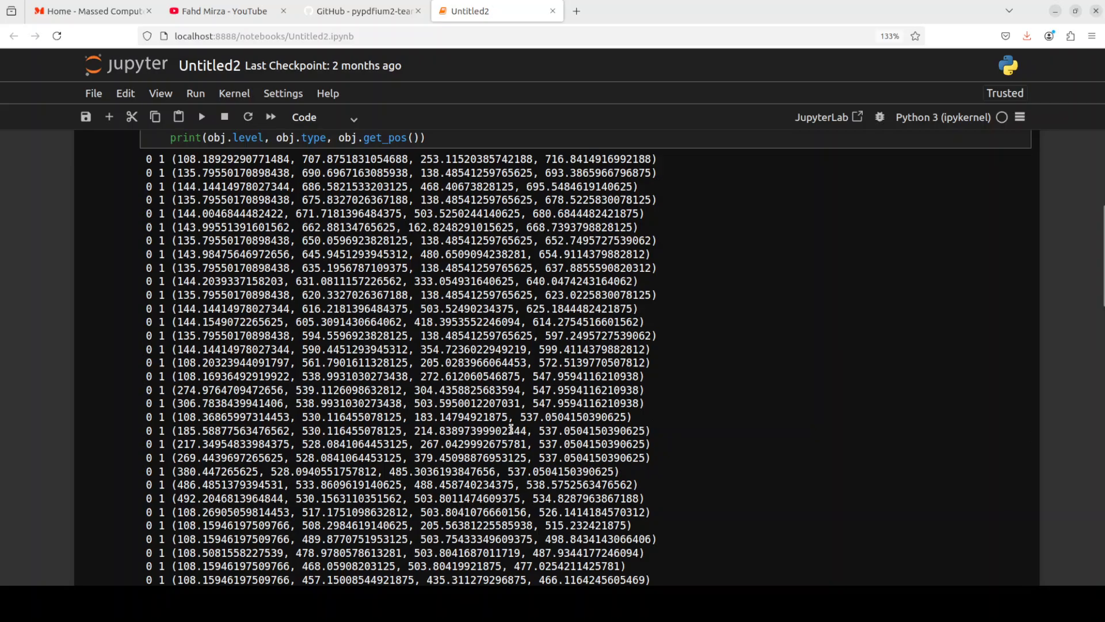
{"action": "scroll", "scroll_direction": "down", "scroll_amount": 3}
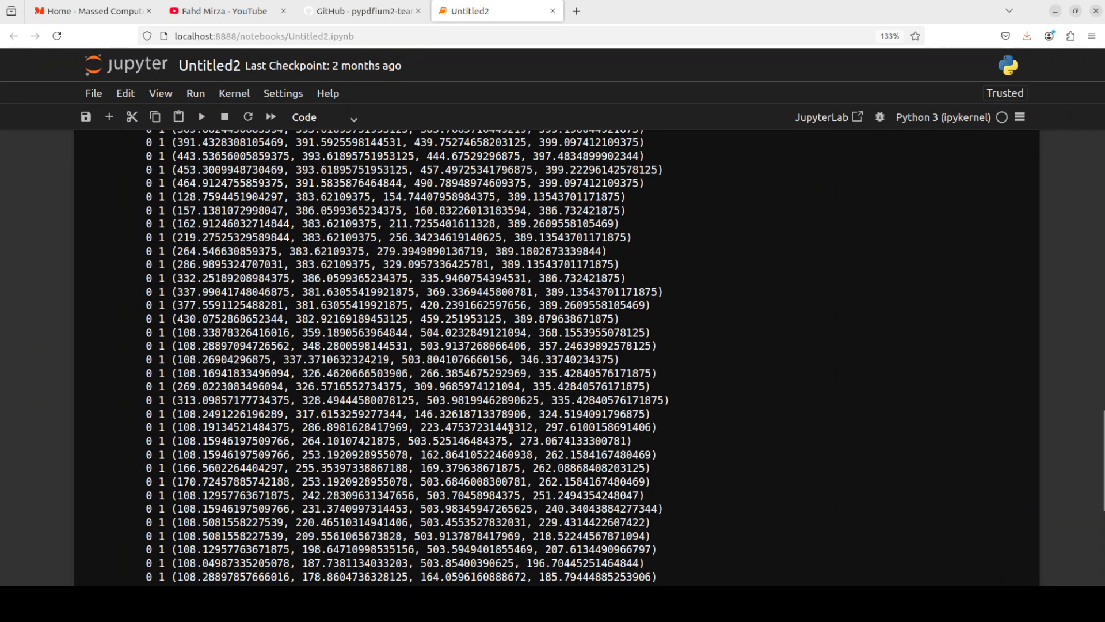
{"action": "scroll", "scroll_direction": "up", "scroll_amount": 3}
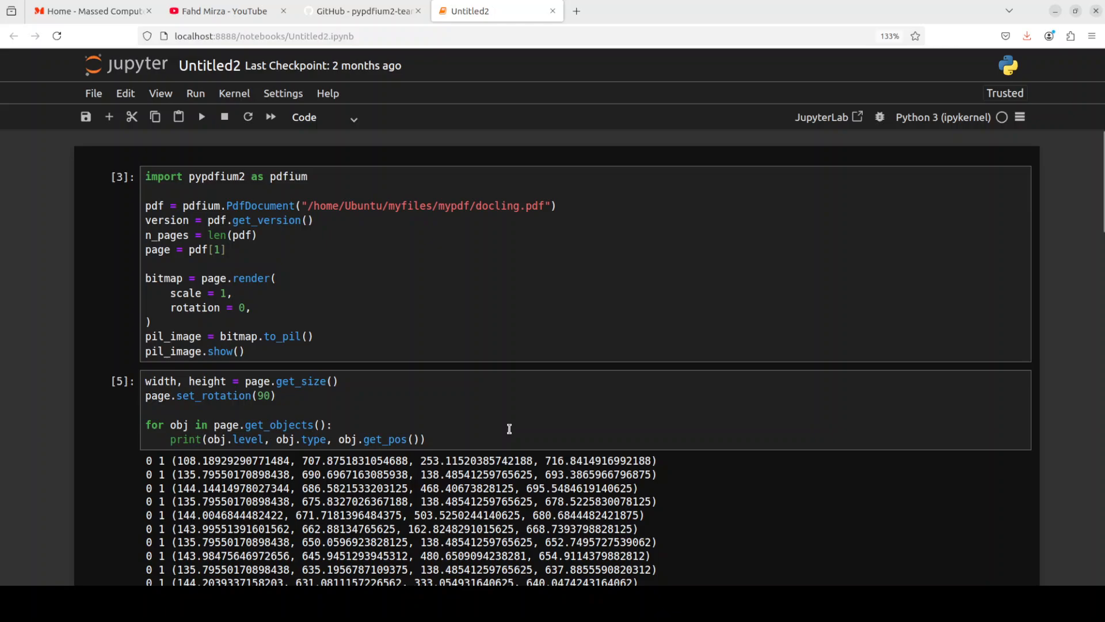
{"action": "mouse_move", "coordinate": [298, 339]}
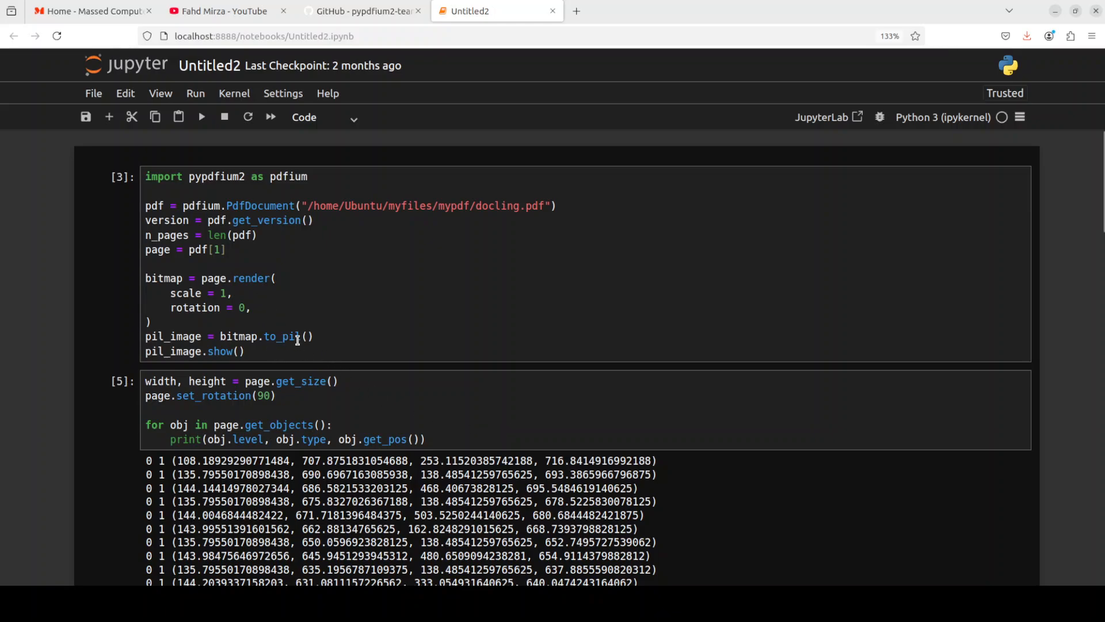
{"action": "mouse_move", "coordinate": [376, 436]}
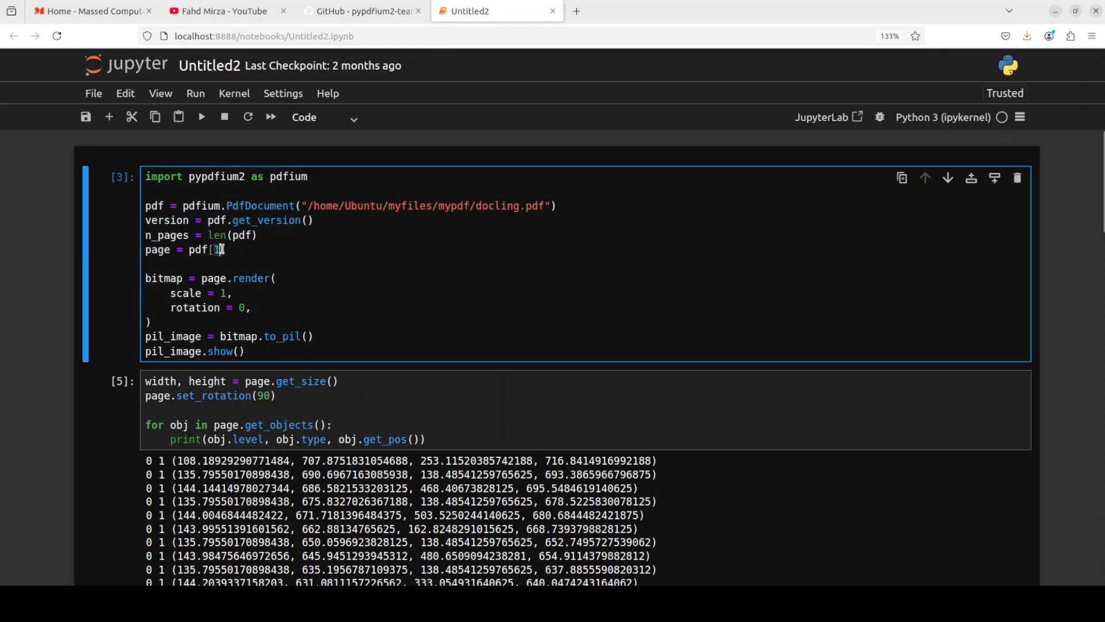
Switch the page index back to pdf[0], rerun the cells, and select the empty cell.
{"action": "type", "text": "0"}
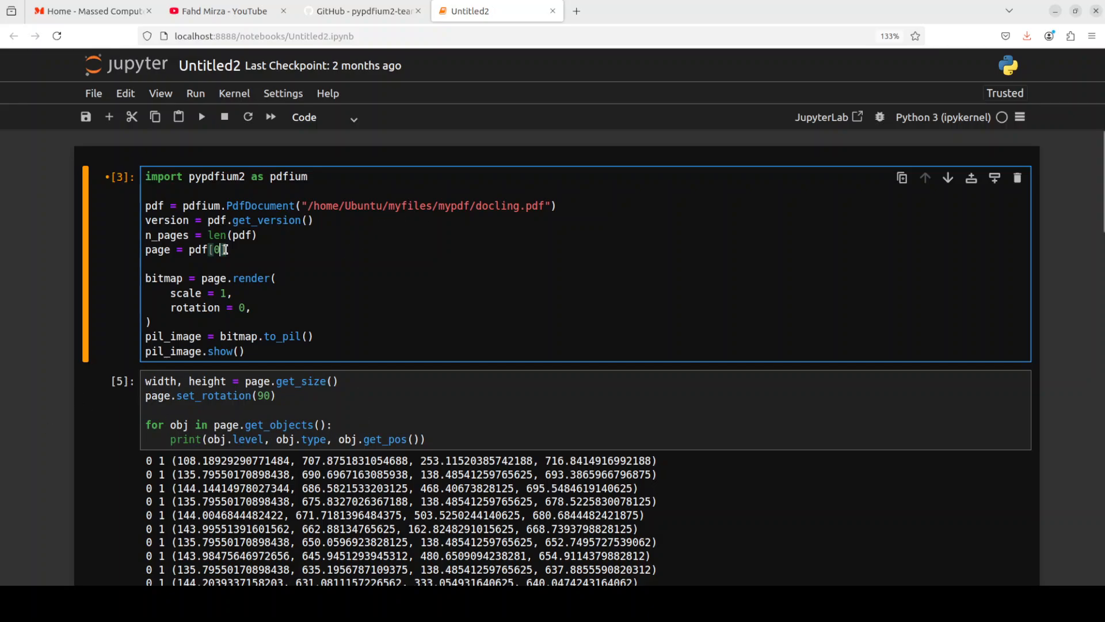
{"action": "left_click", "coordinate": [201, 117]}
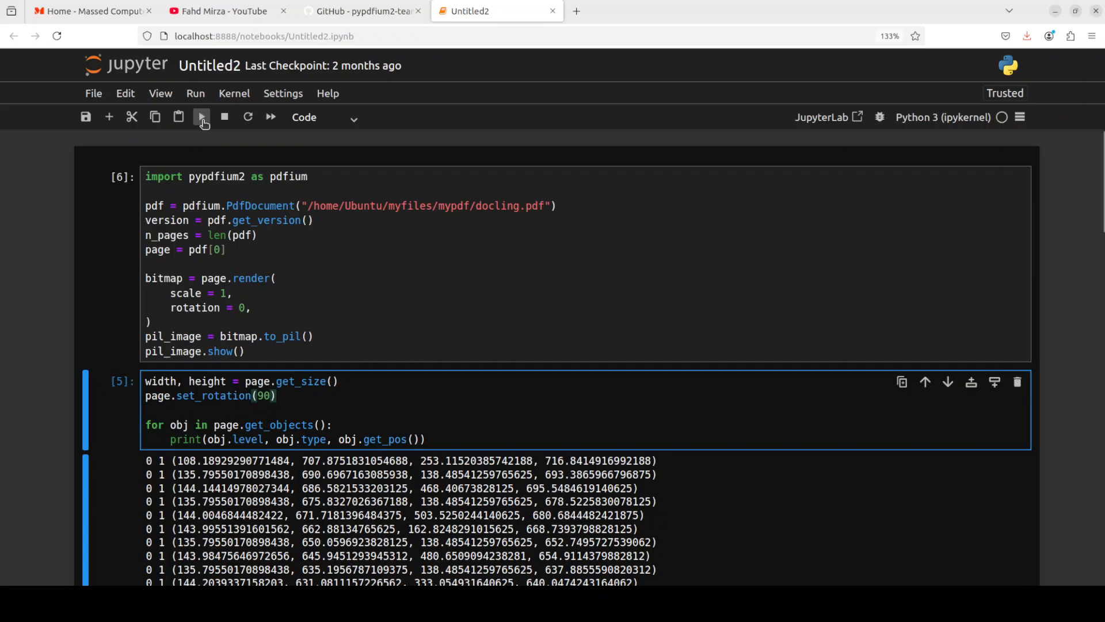
{"action": "scroll", "scroll_direction": "down", "scroll_amount": 3}
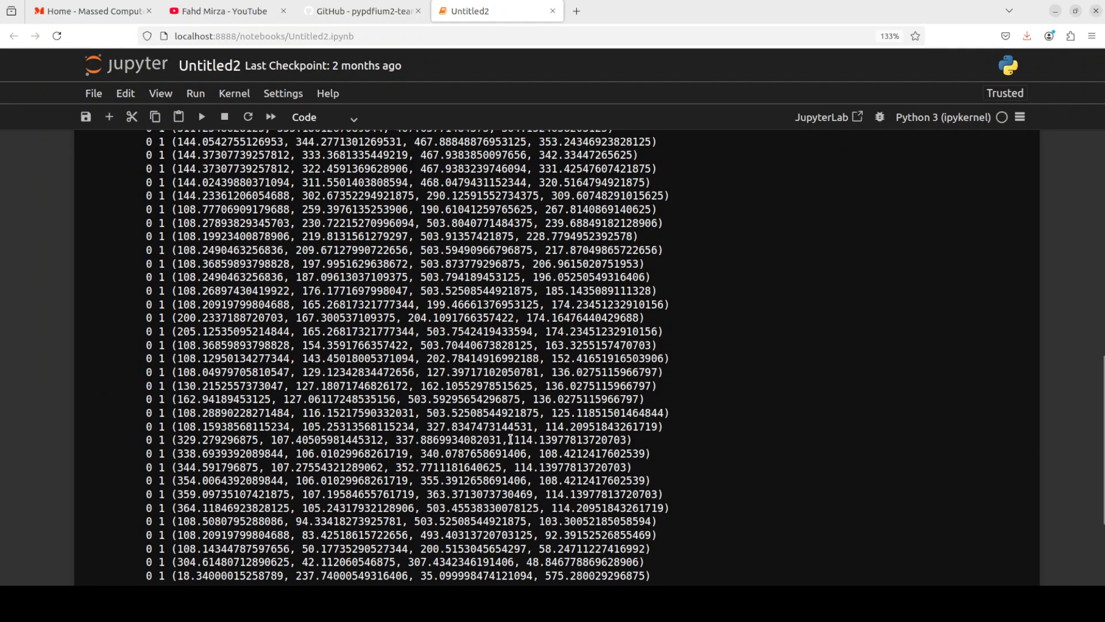
{"action": "scroll", "scroll_direction": "up", "scroll_amount": 3}
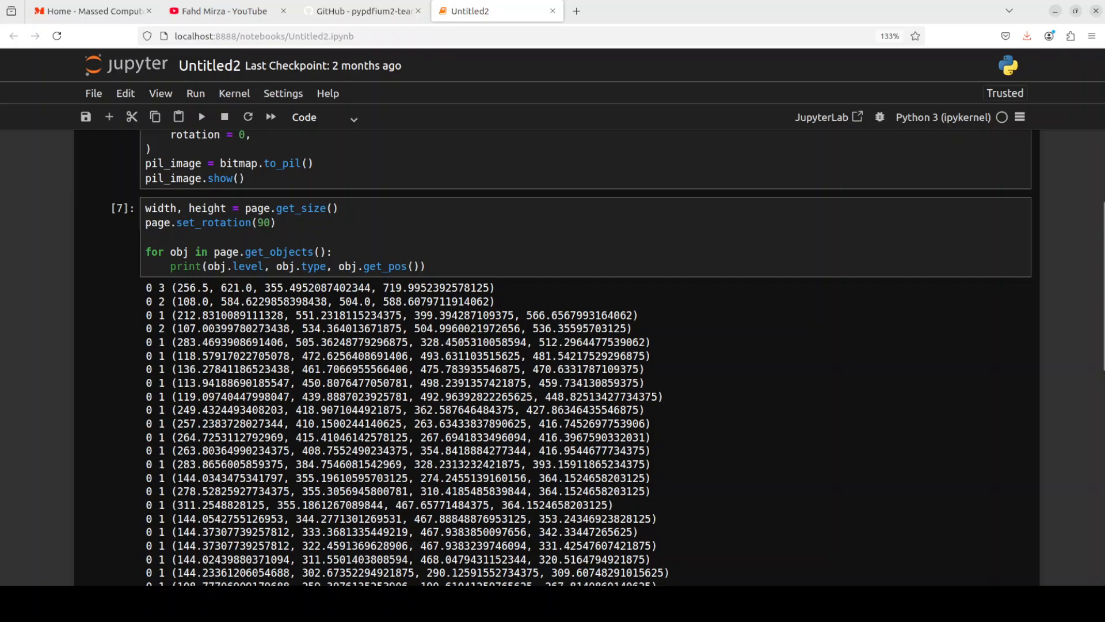
{"action": "scroll", "scroll_direction": "down", "scroll_amount": 3}
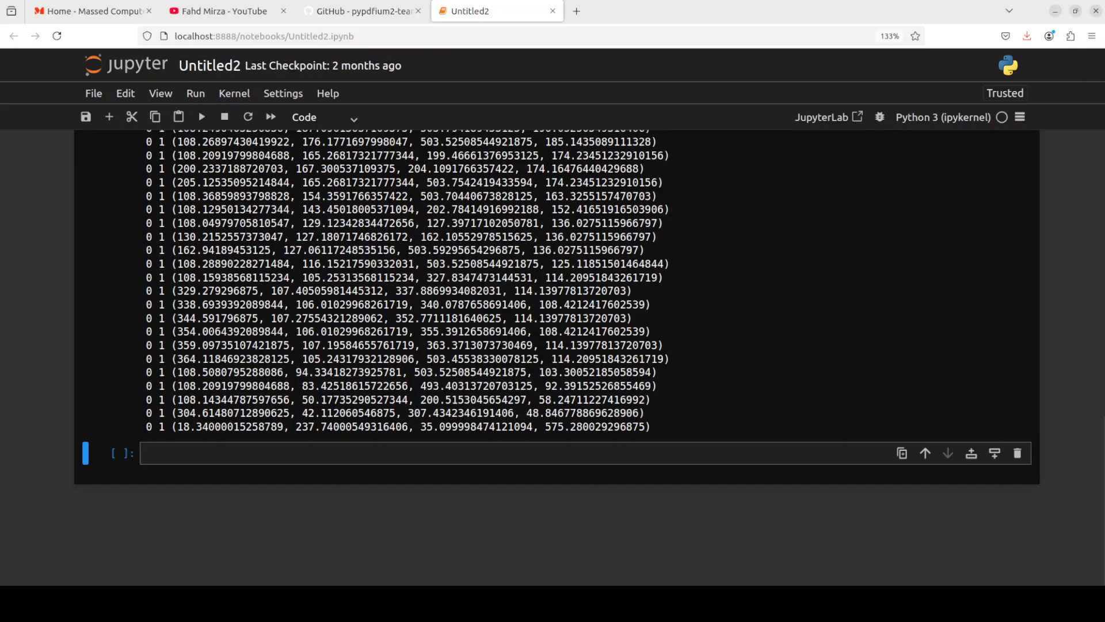
{"action": "left_click", "coordinate": [414, 453]}
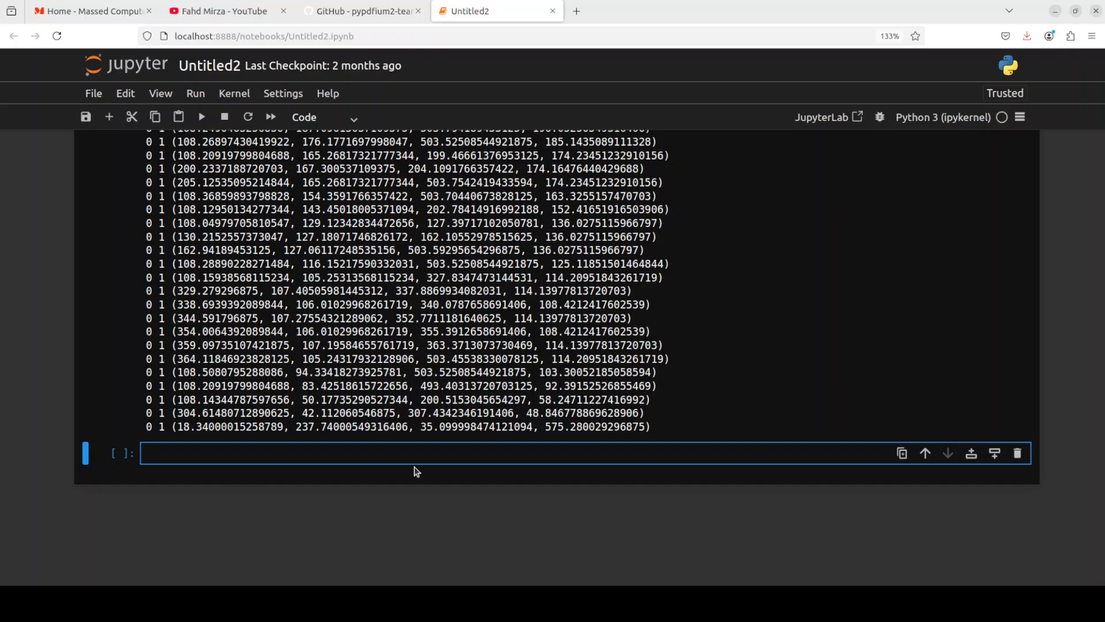
Write and run the get_textpage search for 'docling', printing the first match (0, 7).
{"action": "type", "text": "textpage = page.get_textpage()"}
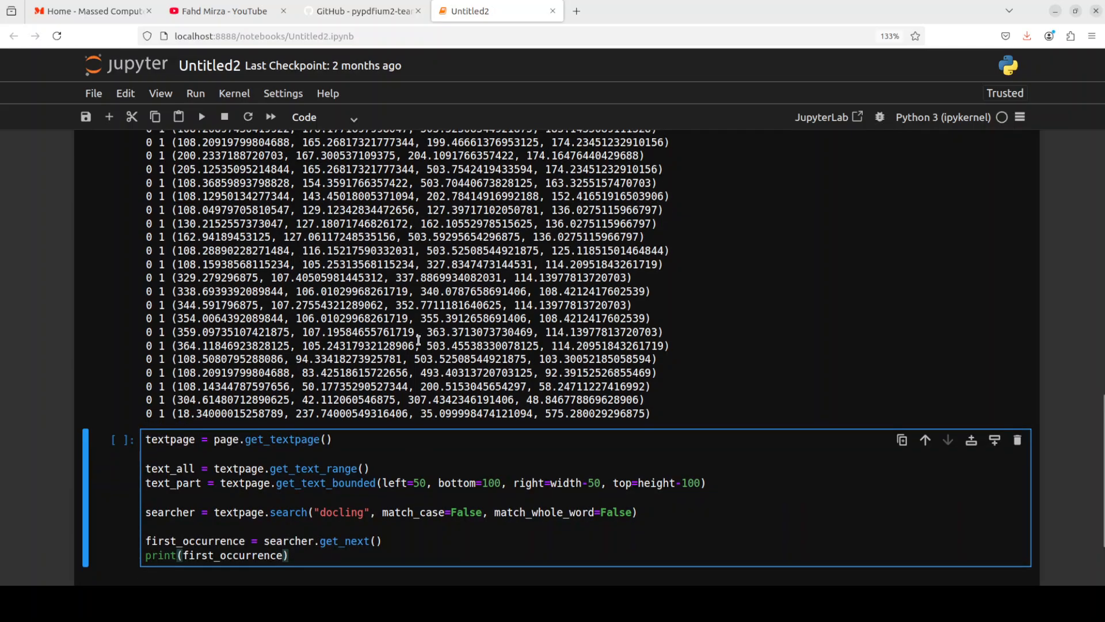
{"action": "scroll", "scroll_direction": "down", "scroll_amount": 3}
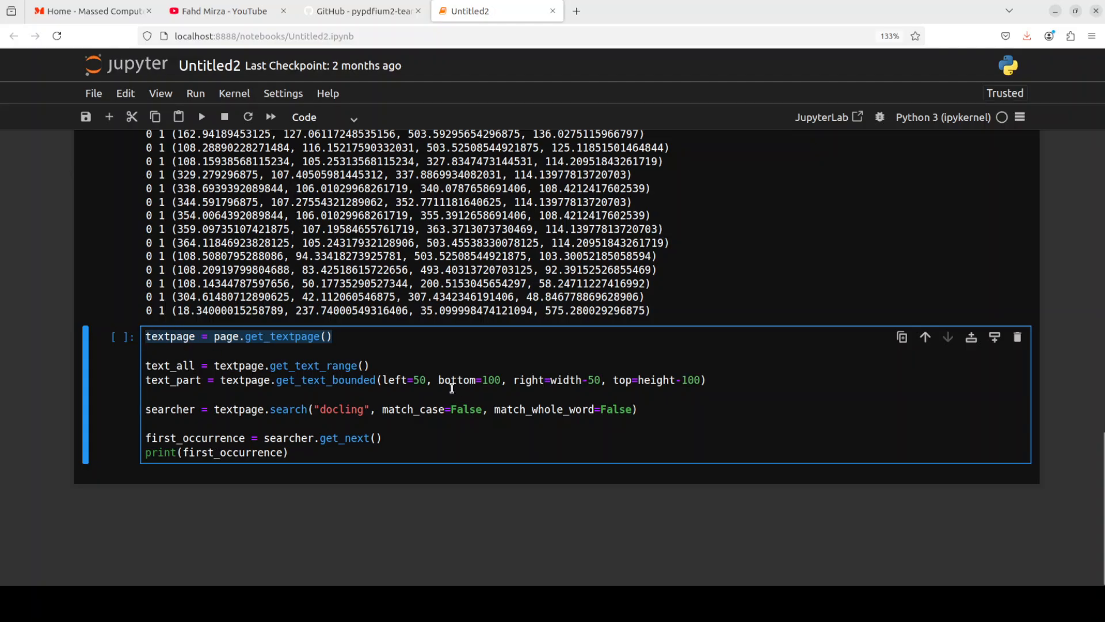
{"action": "mouse_move", "coordinate": [401, 370]}
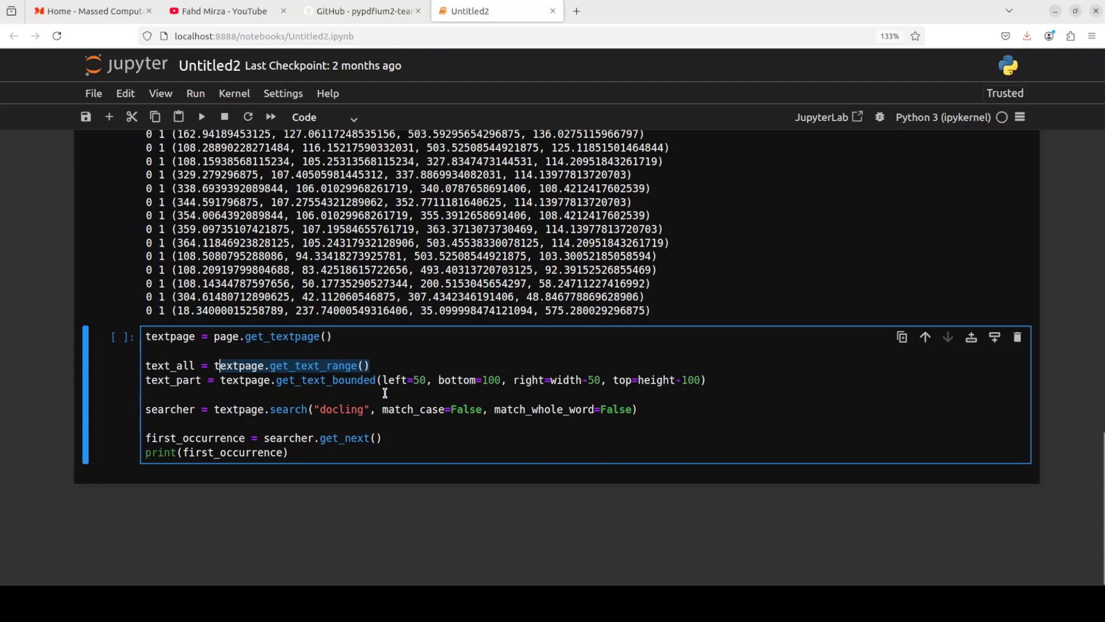
{"action": "mouse_move", "coordinate": [713, 378]}
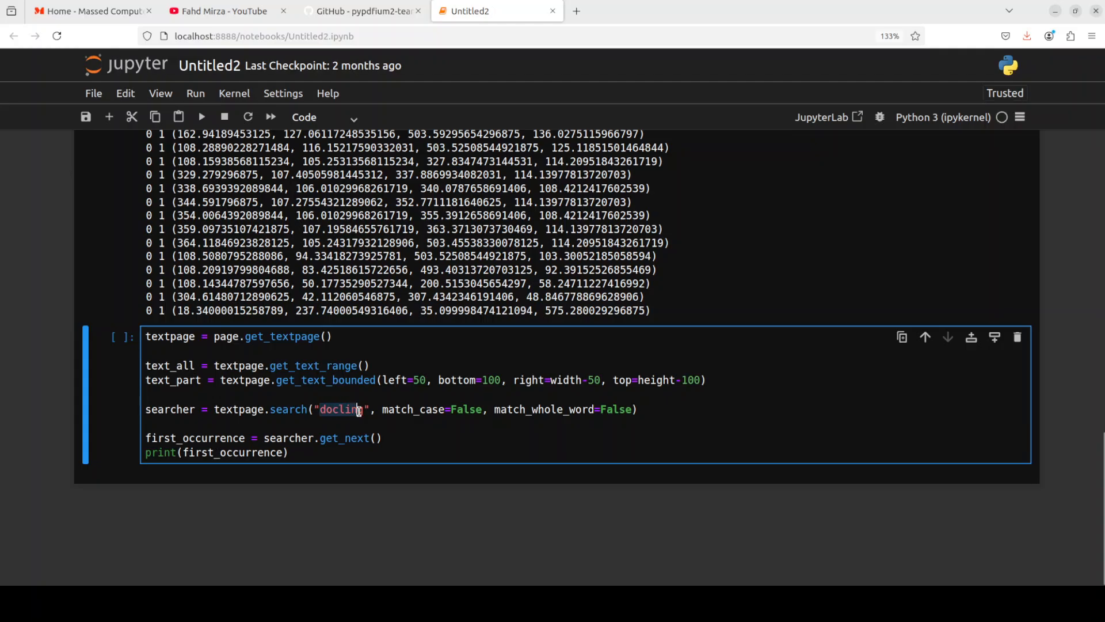
{"action": "mouse_move", "coordinate": [486, 408]}
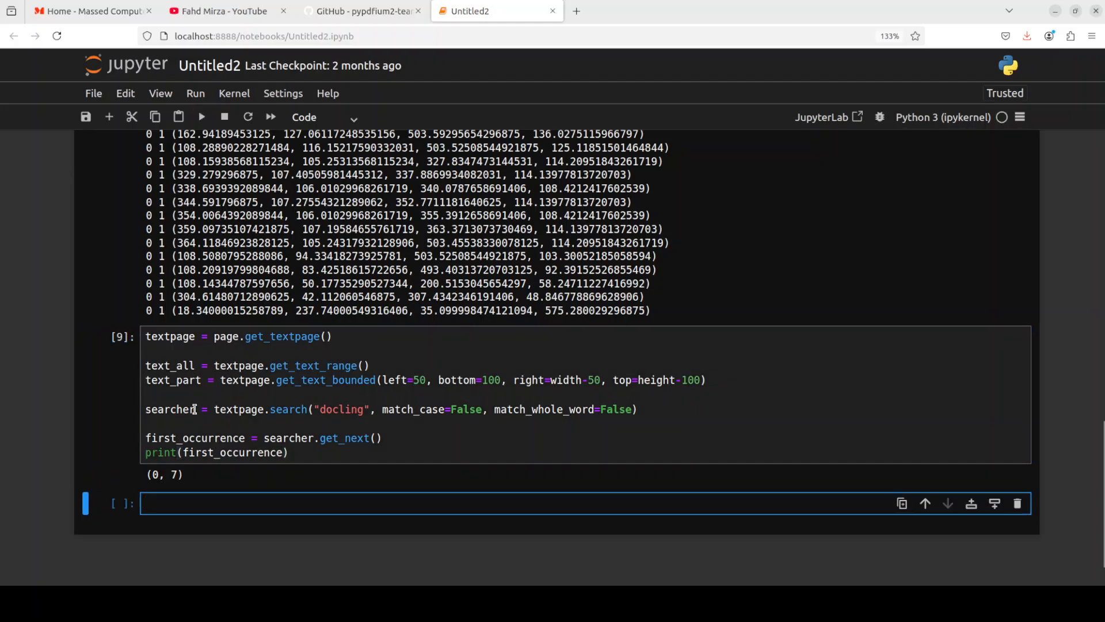
{"action": "double_click", "coordinate": [163, 473]}
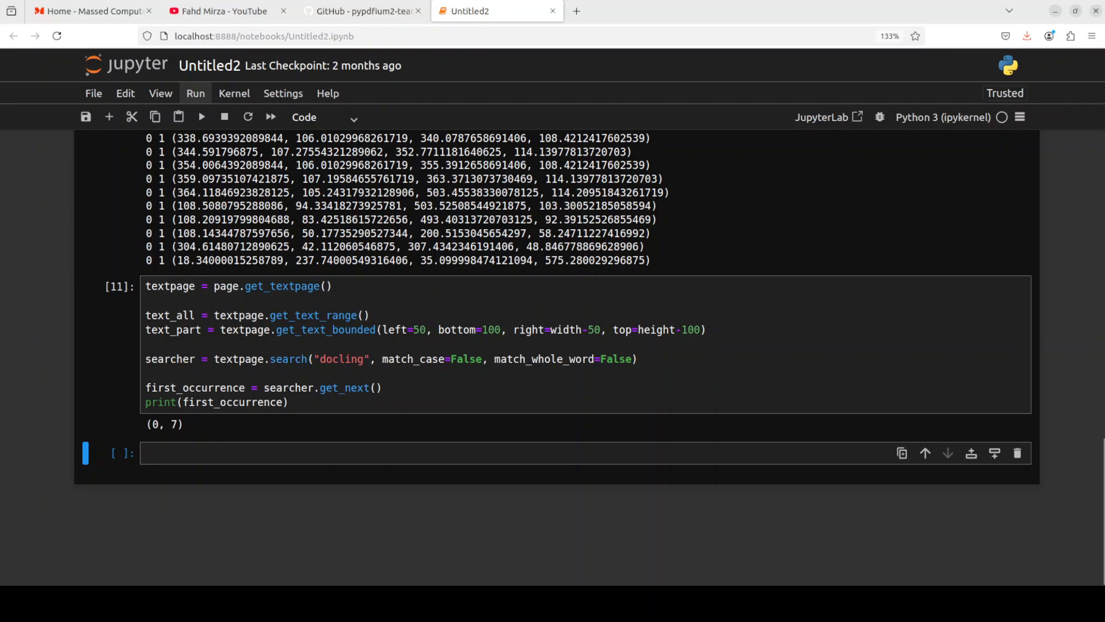
Type the 'for item in pdf.get_toc():' loop into the new cell.
{"action": "type", "text": "for item in pdf.get_toc():"}
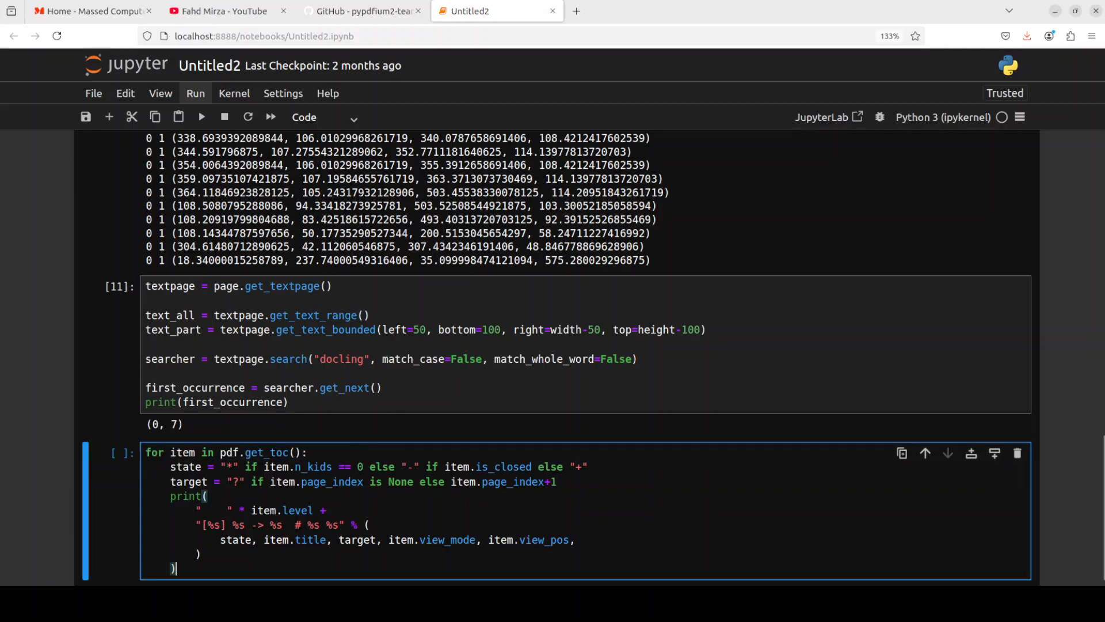
{"action": "scroll", "scroll_direction": "down", "scroll_amount": 3}
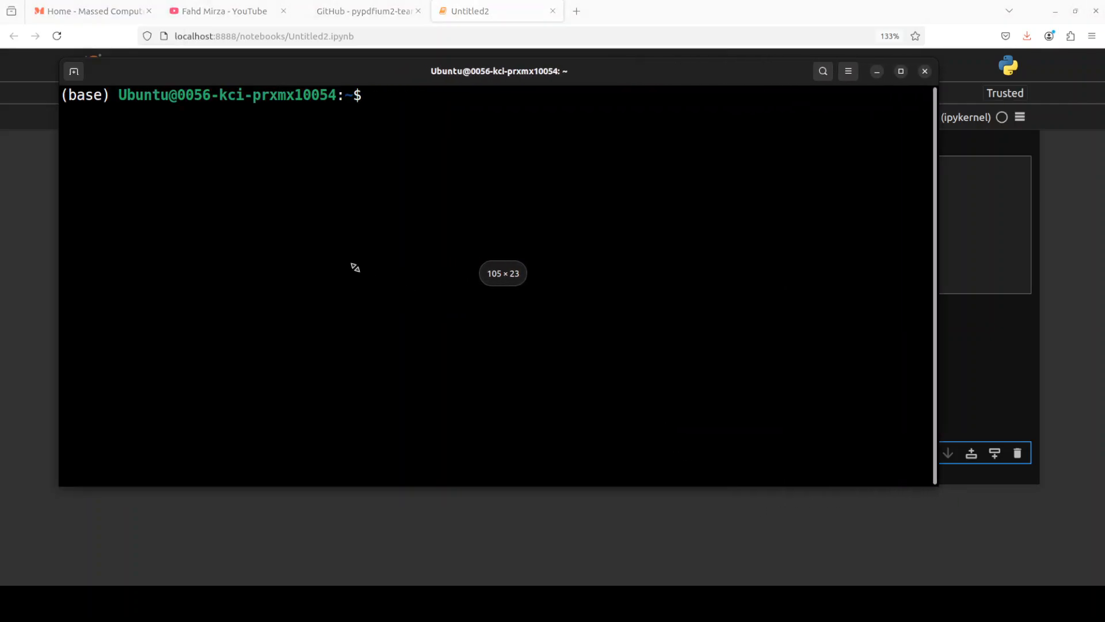
Run nvidia-smi to confirm the NVIDIA RTX A6000, then close the terminal.
{"action": "type", "text": "nvidi"}
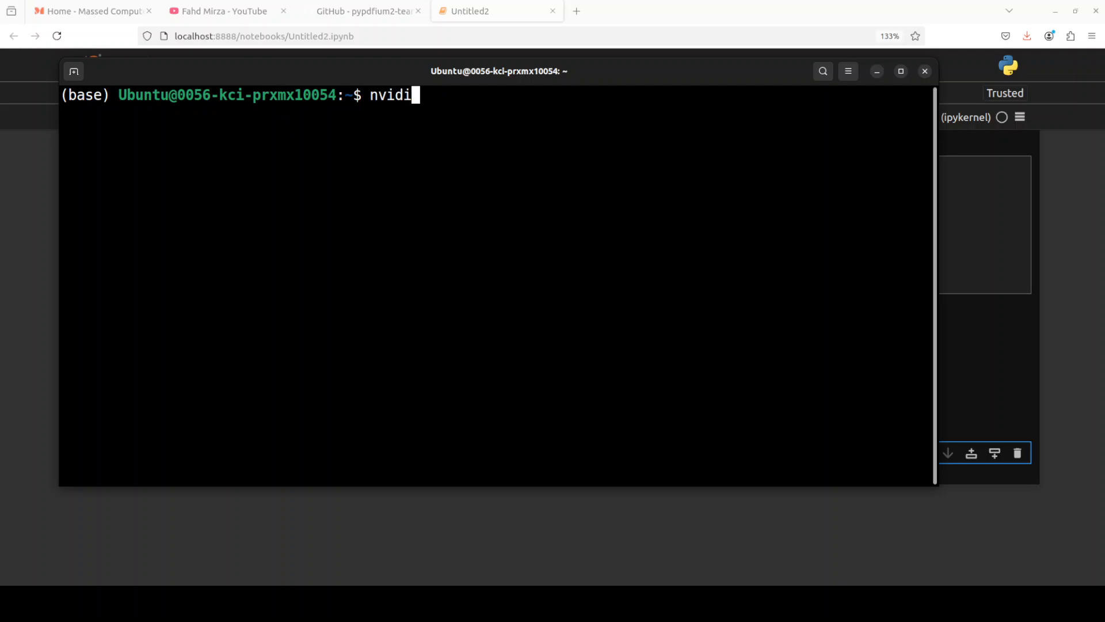
{"action": "key", "text": "Return"}
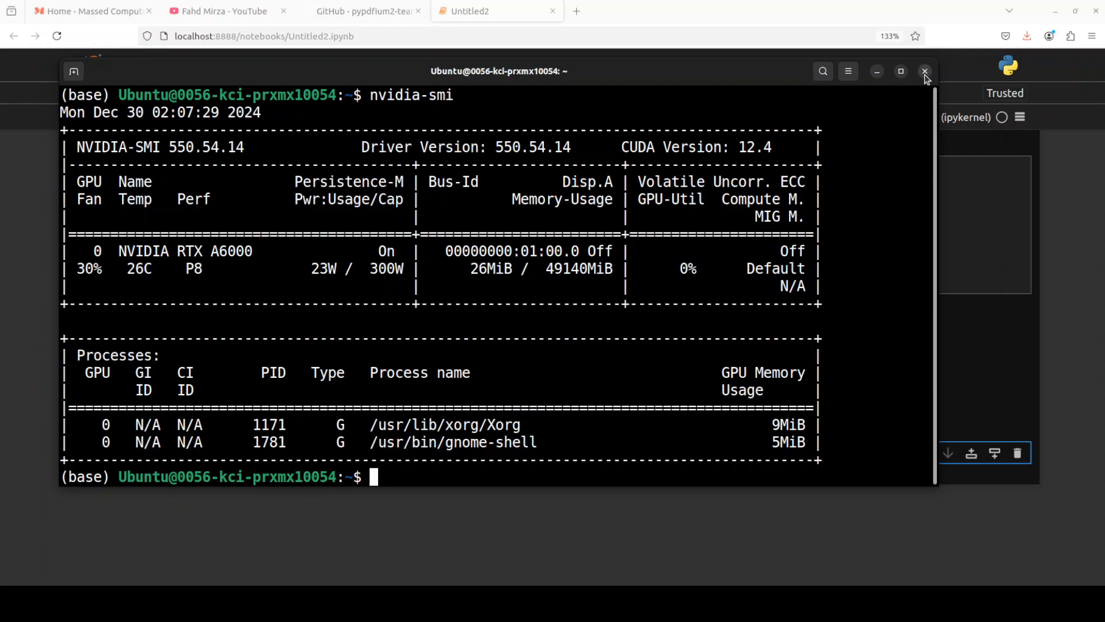
{"action": "left_click", "coordinate": [926, 72]}
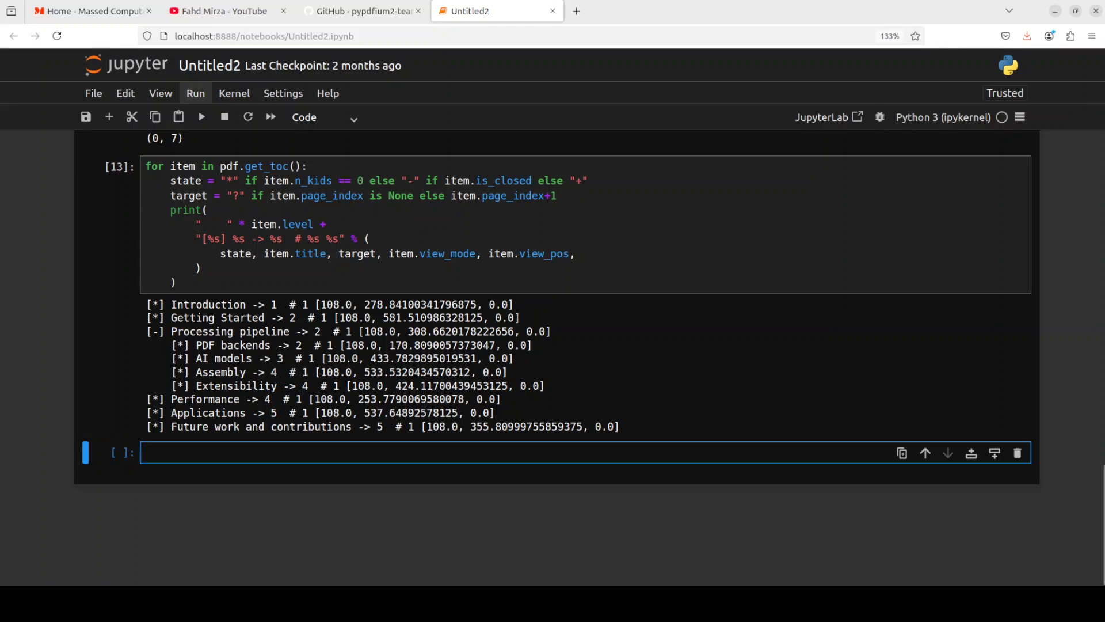
In the empty cell, write pdf = pdfium.PdfDocument.new() and add a 595×842 page.
{"action": "left_click", "coordinate": [251, 452]}
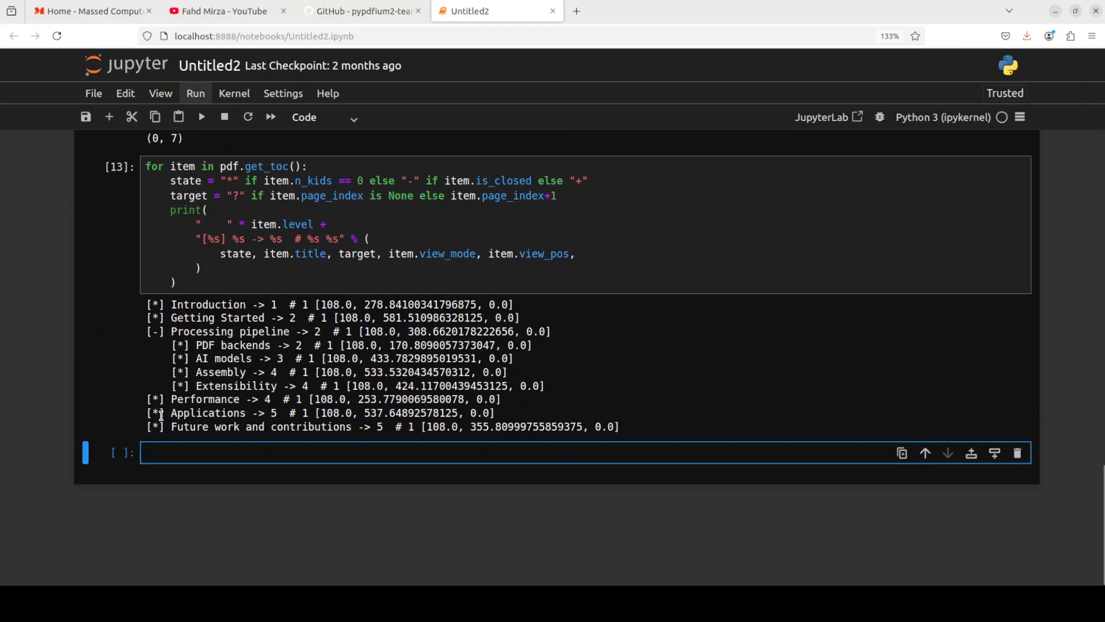
{"action": "mouse_move", "coordinate": [42, 470]}
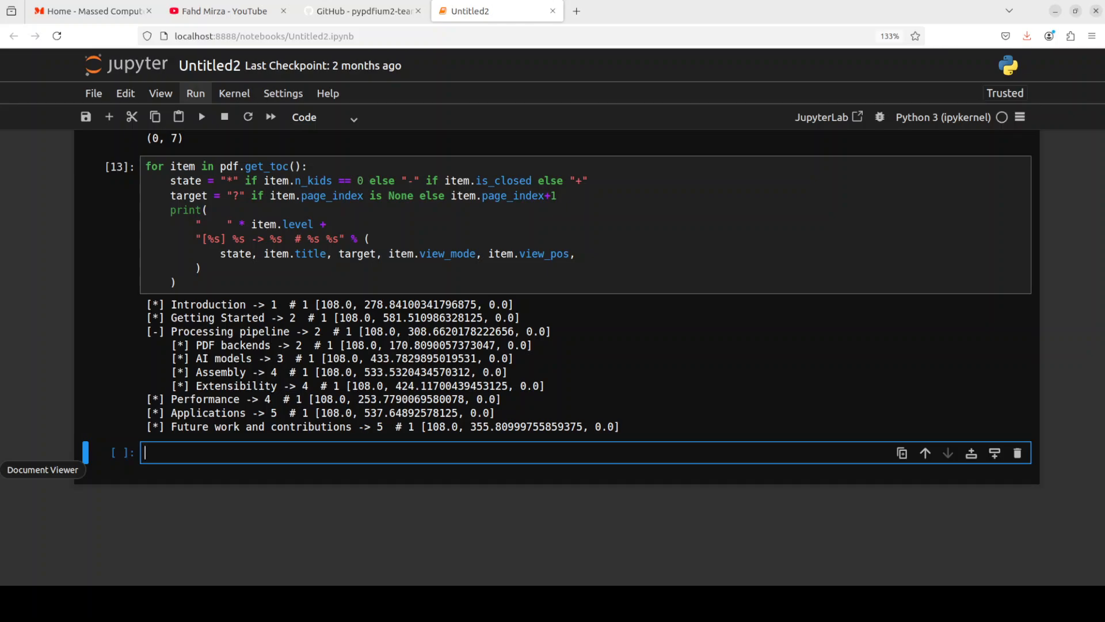
{"action": "mouse_move", "coordinate": [393, 451]}
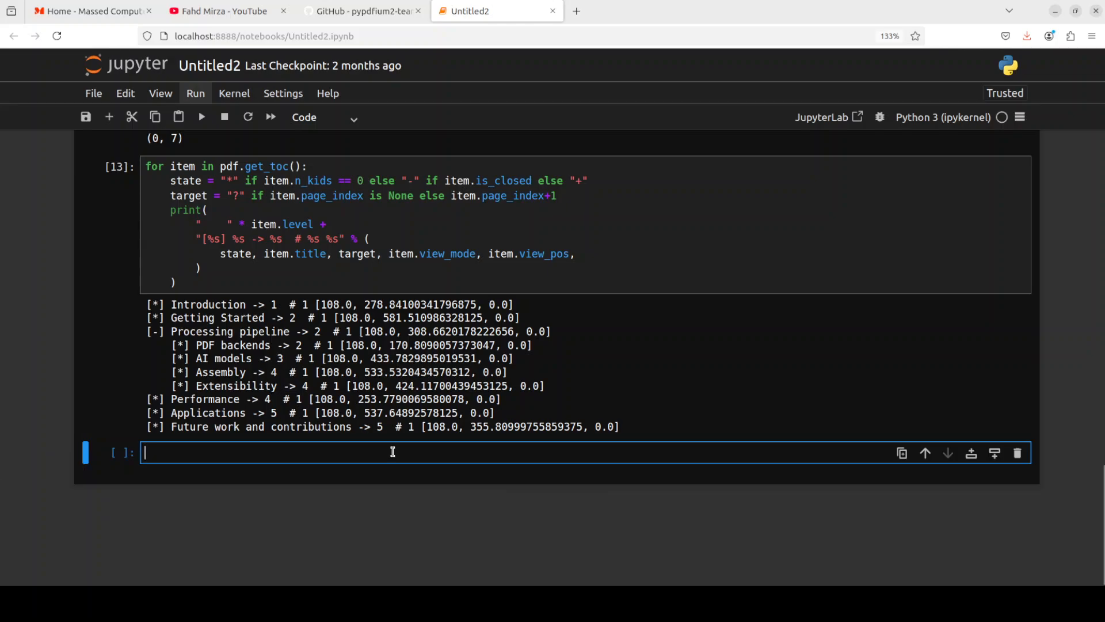
{"action": "type", "text": "pdf = pdfium.PdfDocument.new()"}
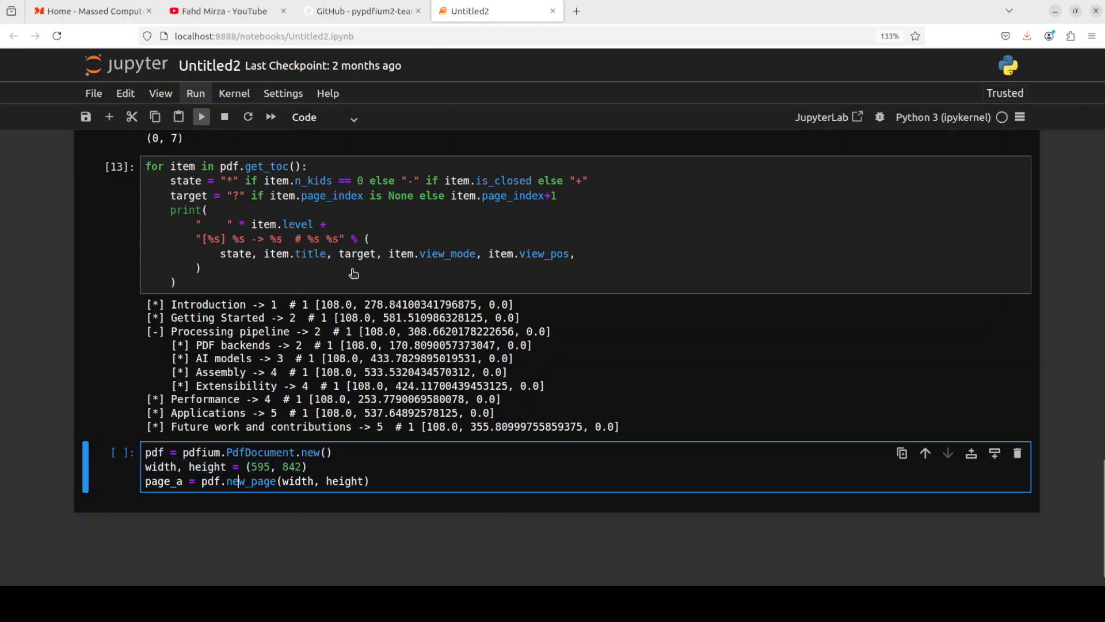
Run the cell creating a blank 595×842 PDF page and move to the next empty cell.
{"action": "left_click", "coordinate": [201, 116]}
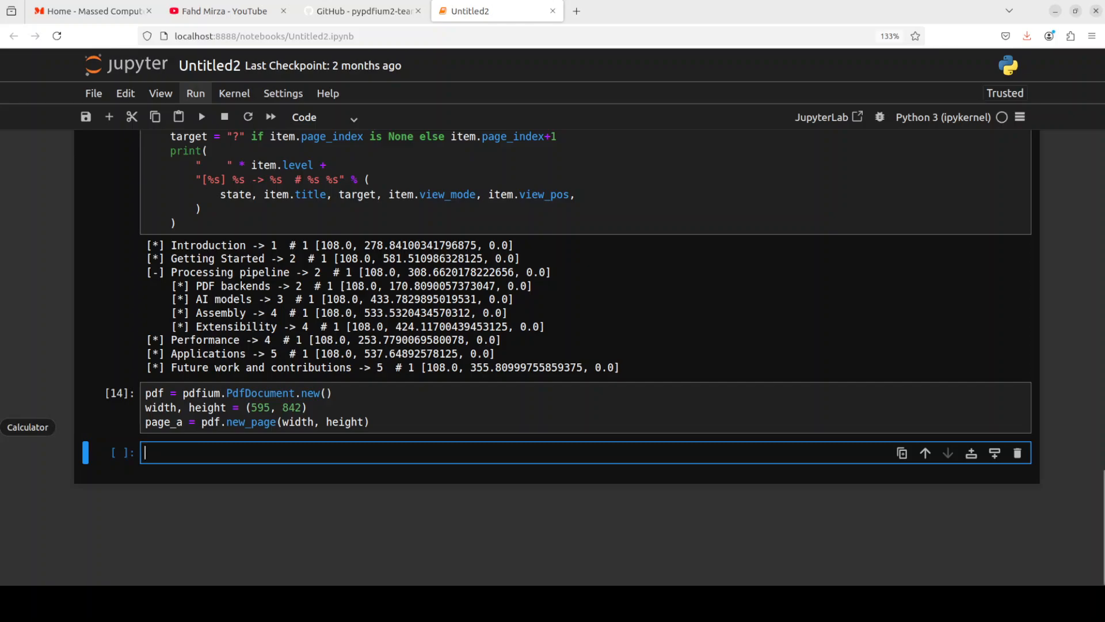
{"action": "mouse_move", "coordinate": [35, 470]}
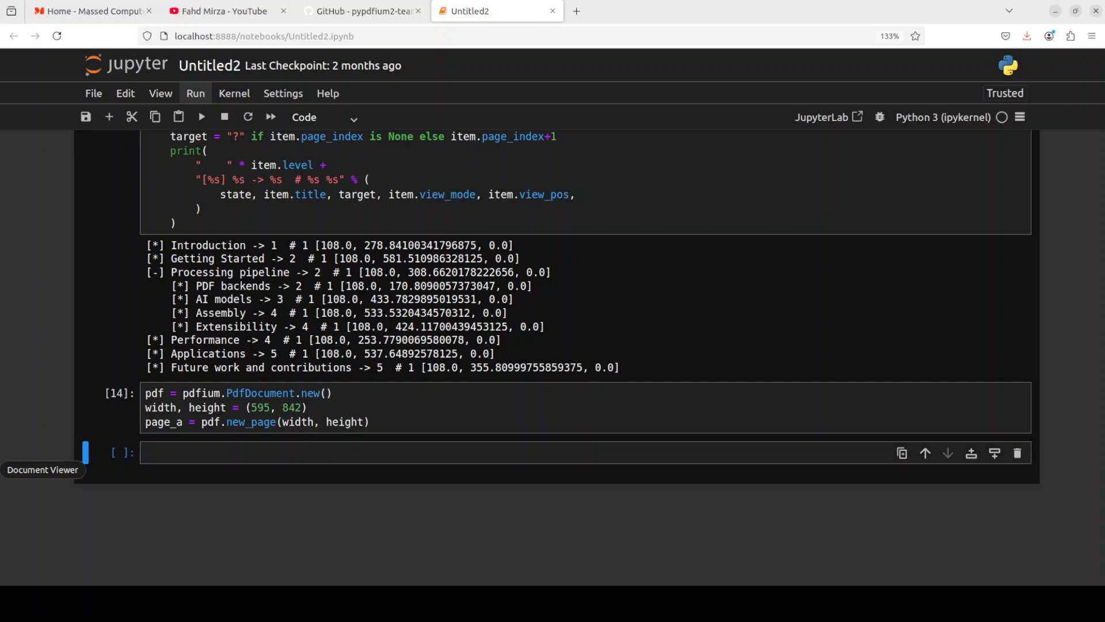
{"action": "left_click", "coordinate": [338, 452]}
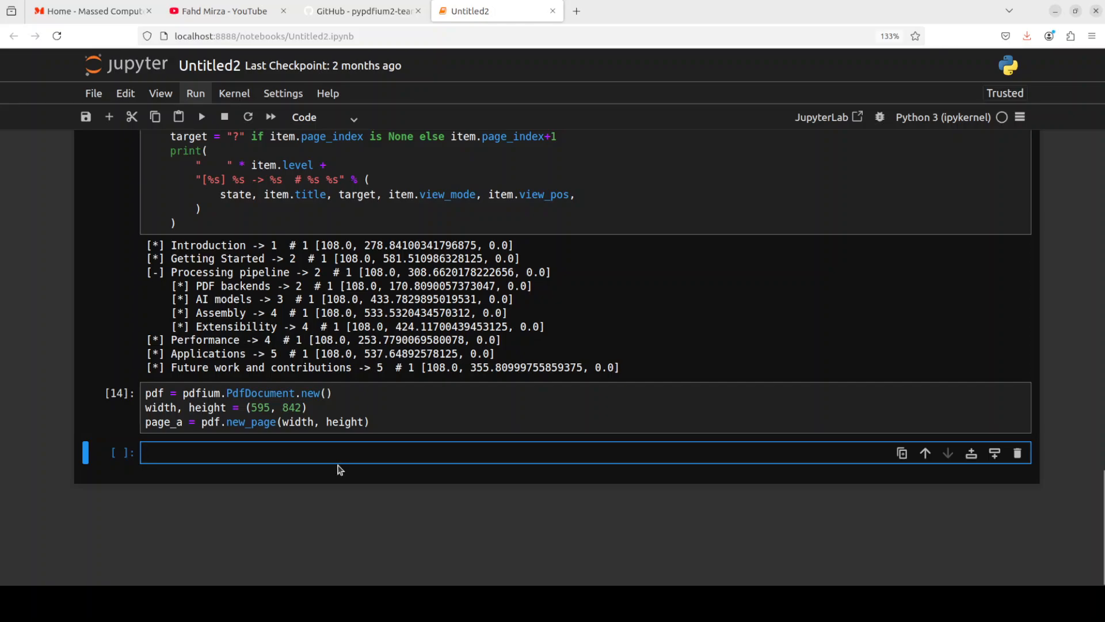
{"action": "mouse_move", "coordinate": [326, 470]}
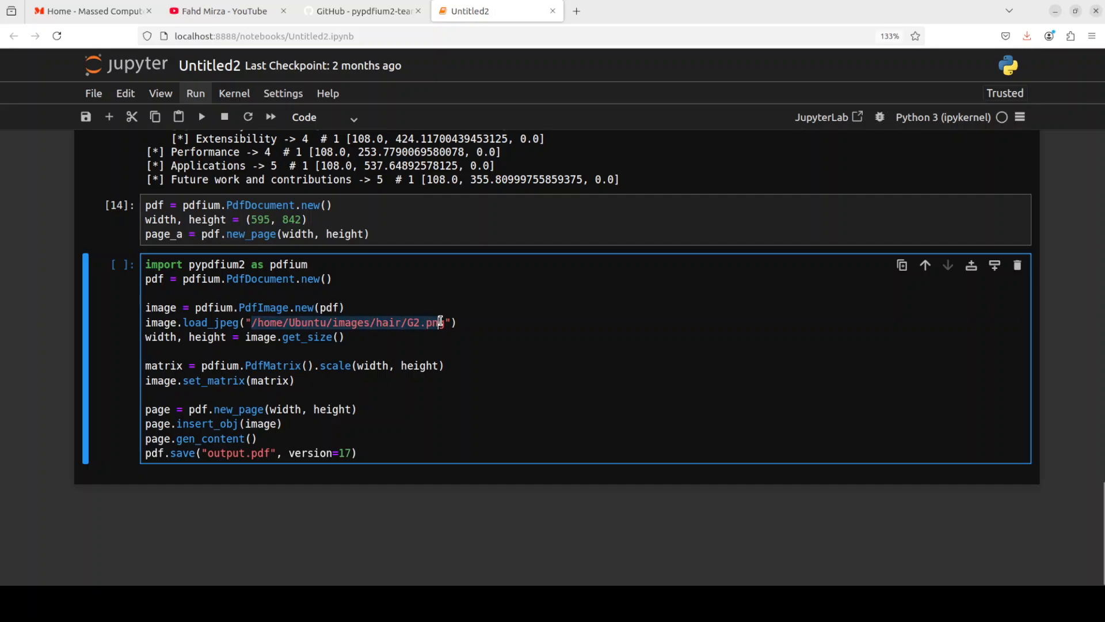
Complete the image path as G2.png and run the cell saving it into output.pdf.
{"action": "type", "text": "g"}
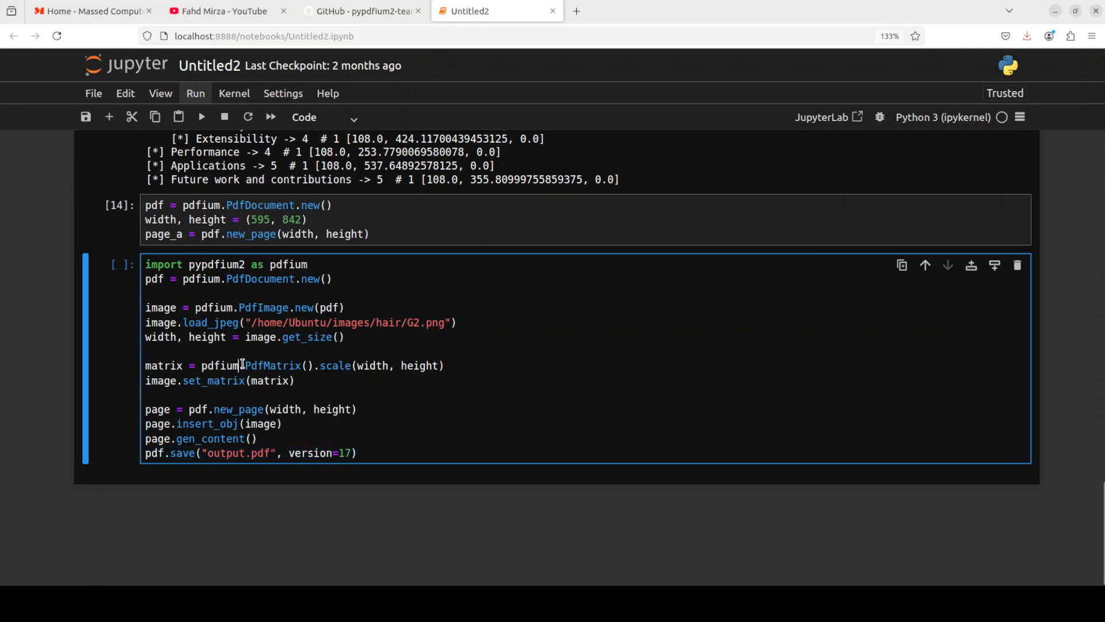
{"action": "left_click", "coordinate": [201, 117]}
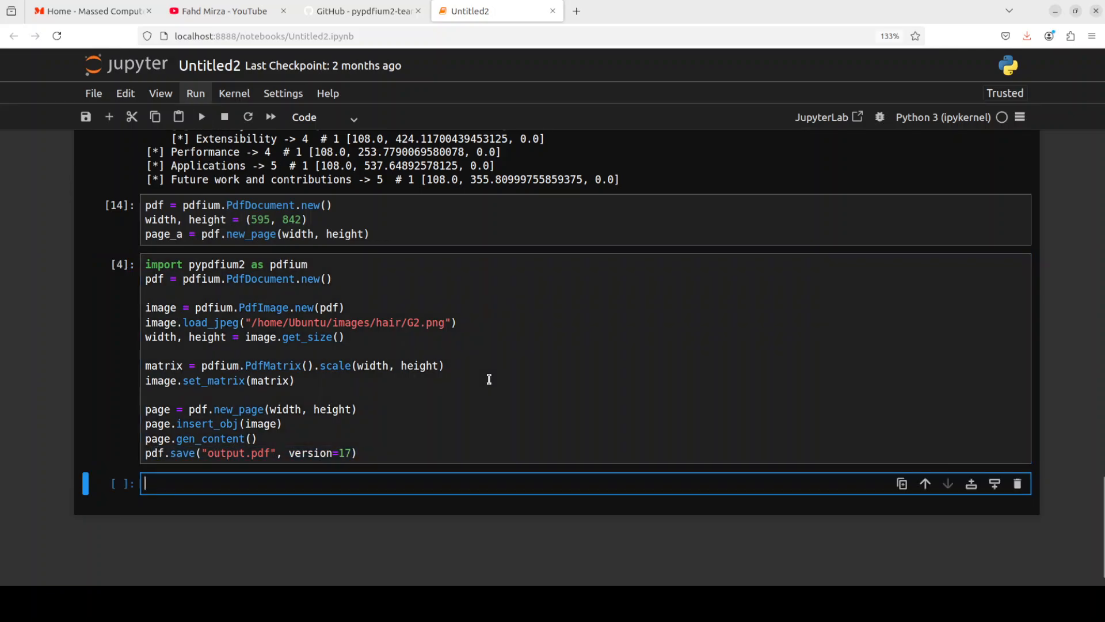
{"action": "mouse_move", "coordinate": [106, 141]}
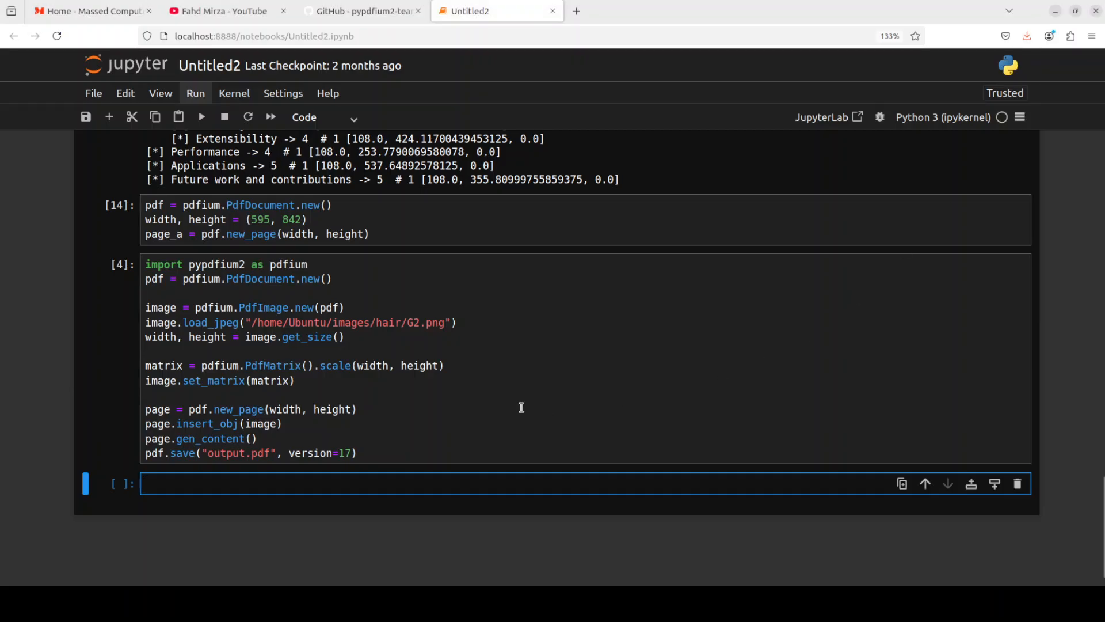
{"action": "mouse_move", "coordinate": [470, 273]}
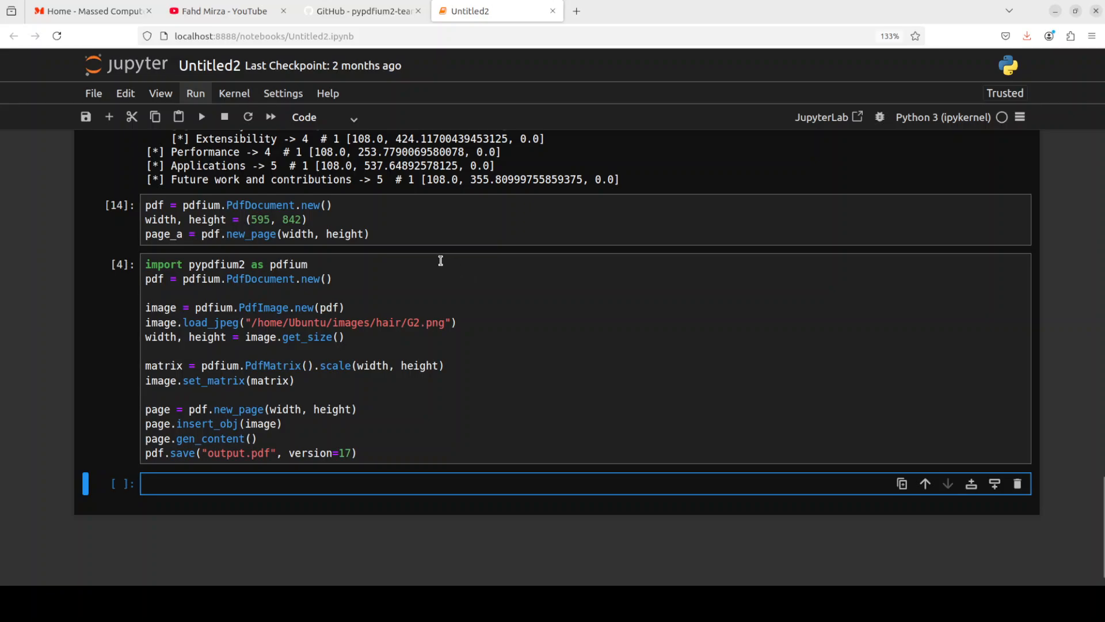
{"action": "mouse_move", "coordinate": [427, 256]}
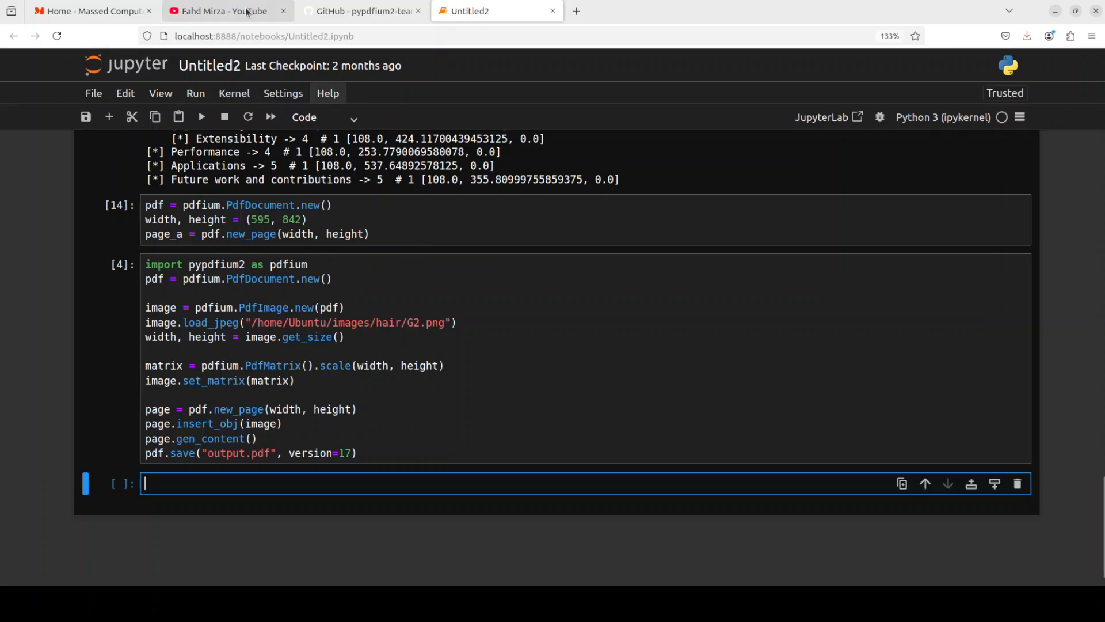
Switch to the Fahd Mirza YouTube channel tab showing 'marker' search results.
{"action": "left_click", "coordinate": [226, 10]}
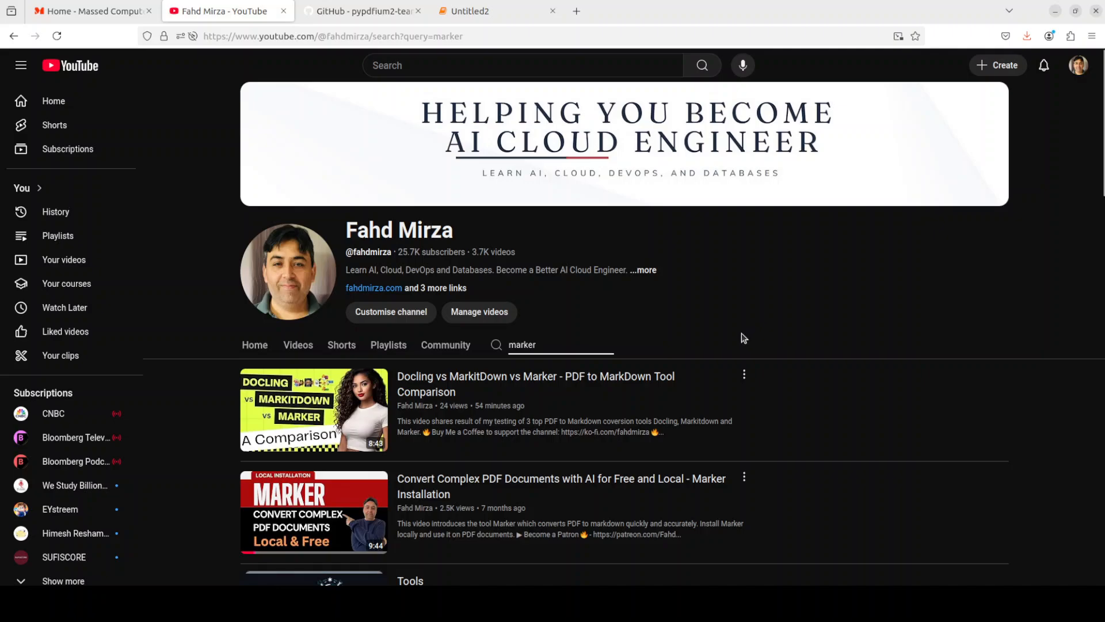
{"action": "mouse_move", "coordinate": [738, 341]}
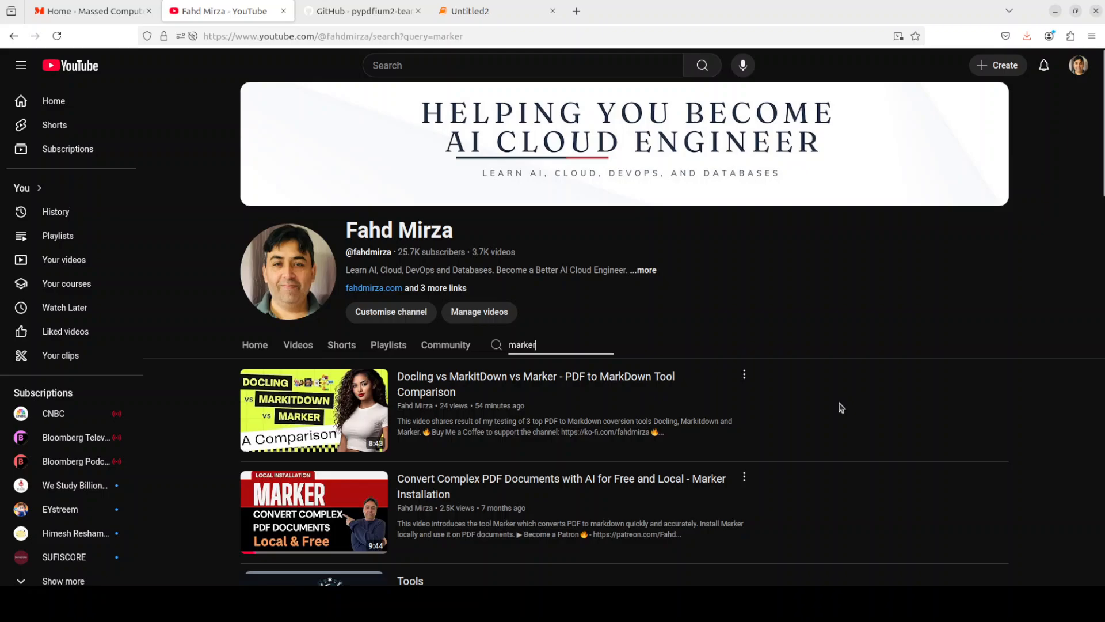
{"action": "mouse_move", "coordinate": [839, 402]}
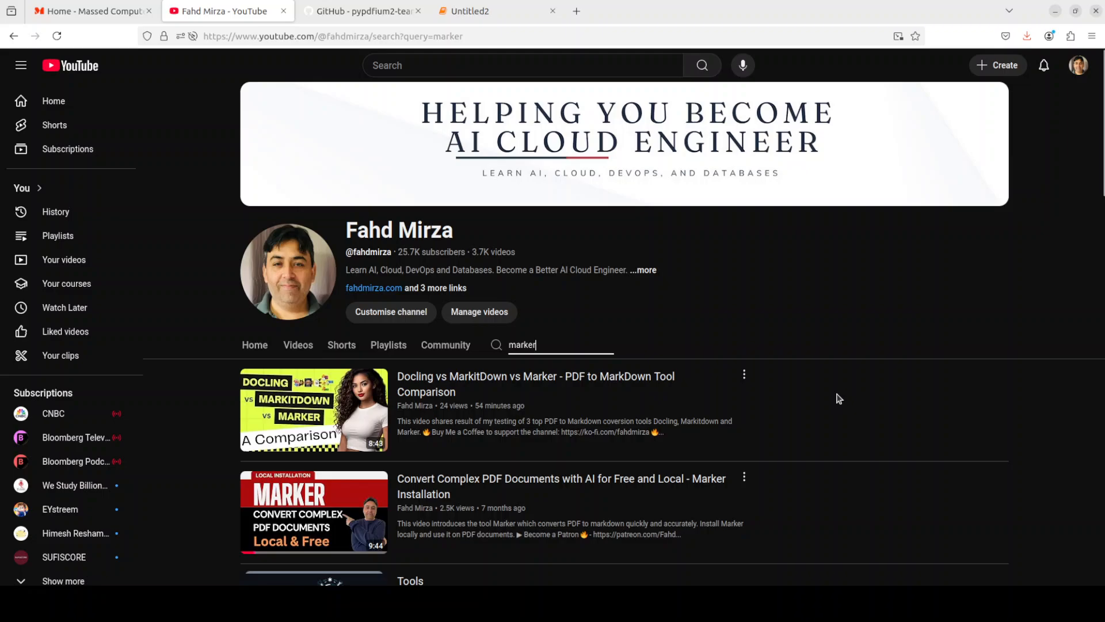